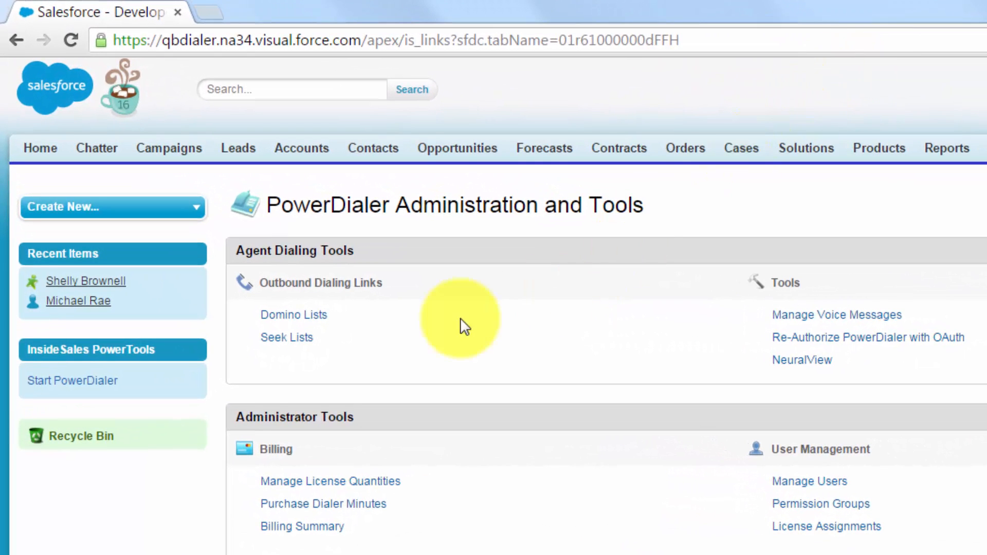
mouse_move(284, 338)
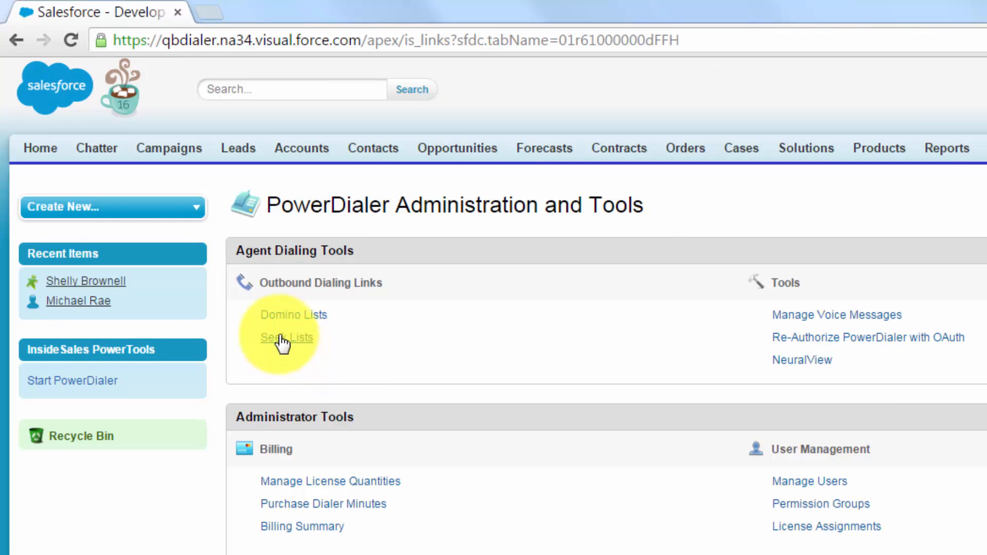
mouse_move(285, 337)
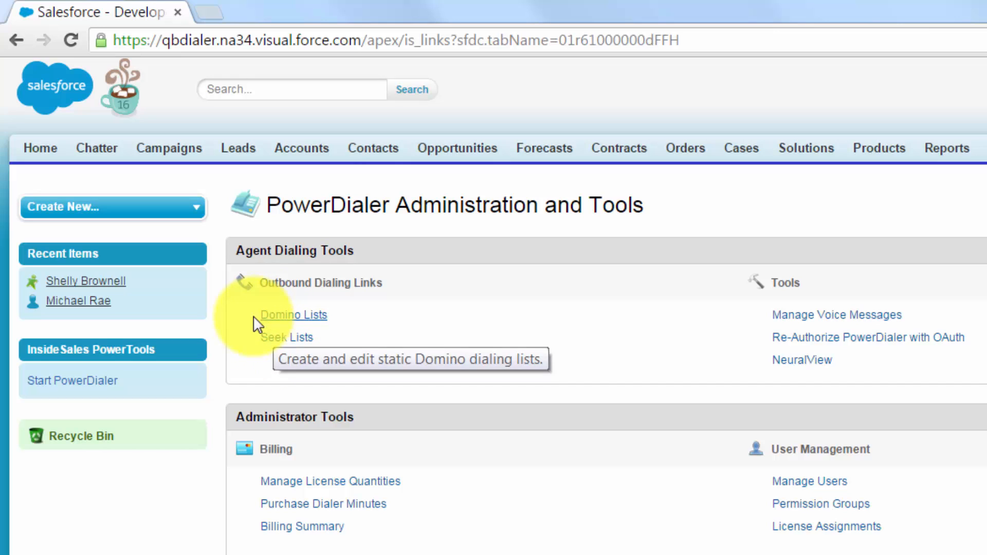
mouse_move(252, 316)
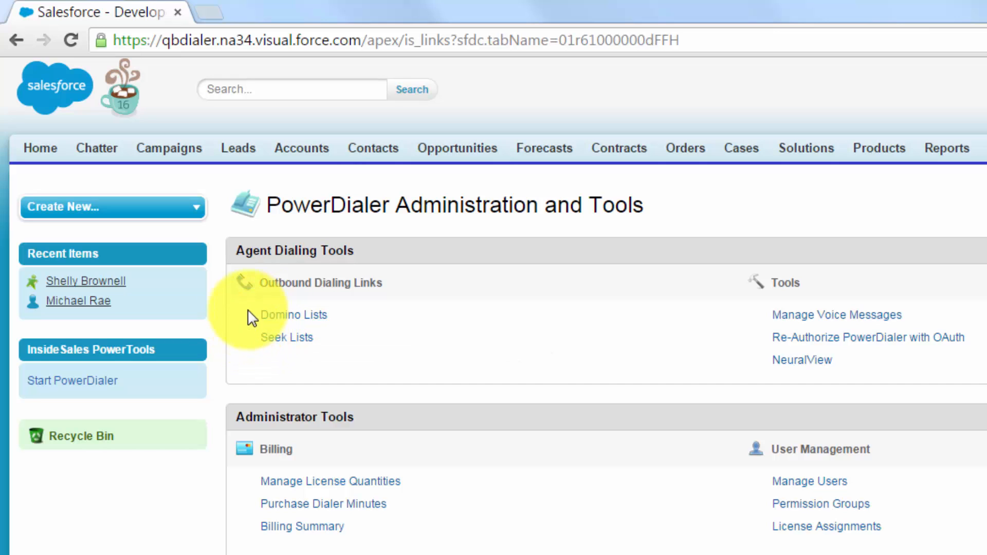
mouse_move(287, 337)
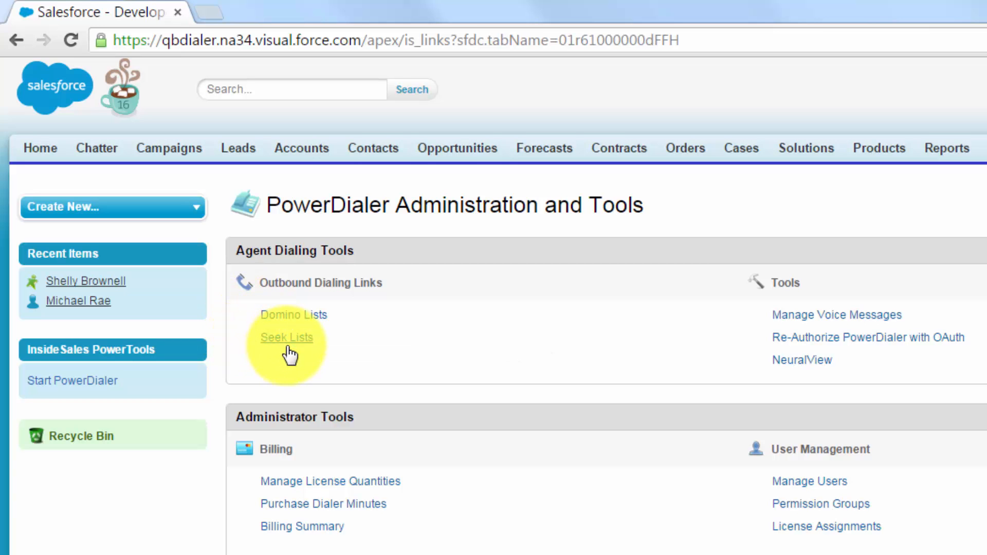
mouse_move(287, 337)
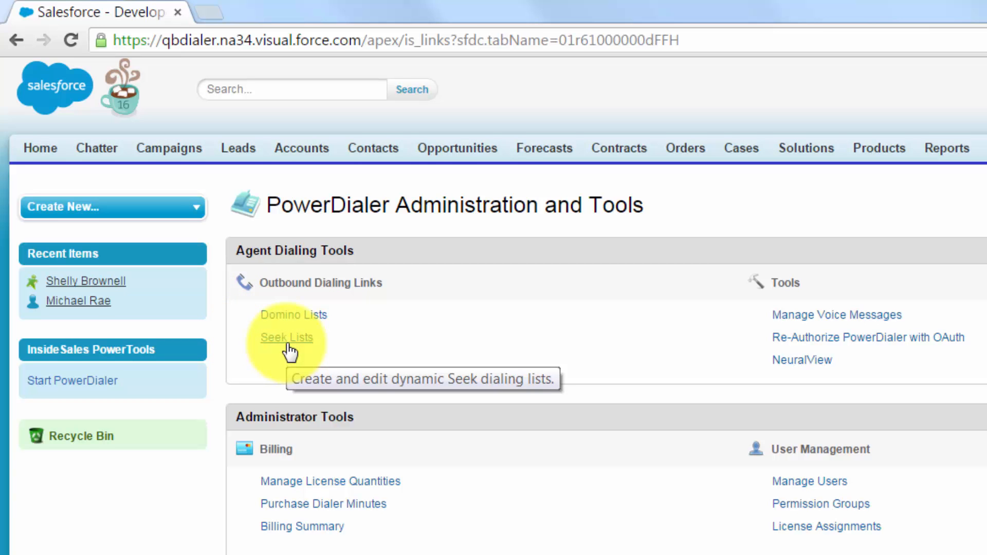
Open the Seek Lists page from the Outbound Dialing Links.
left_click(287, 338)
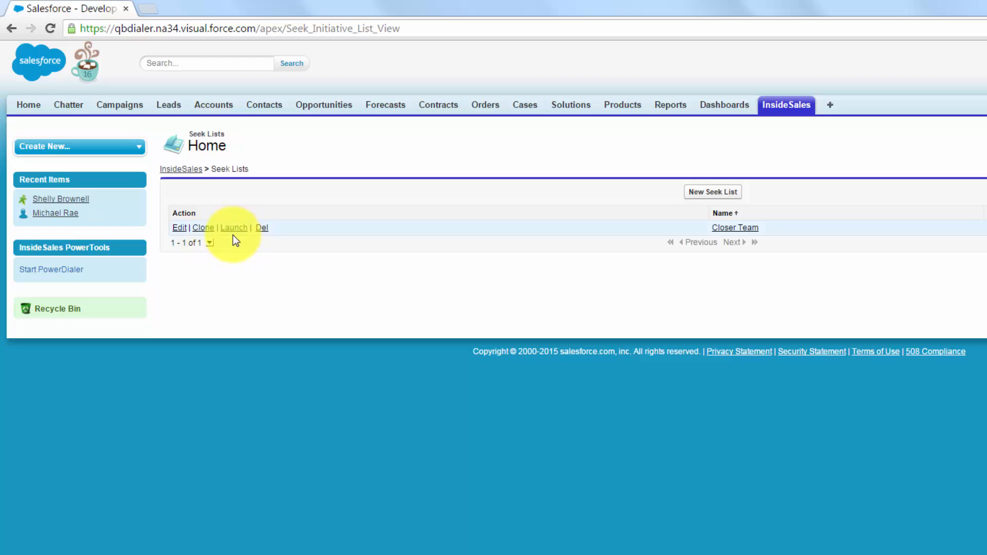
mouse_move(660, 199)
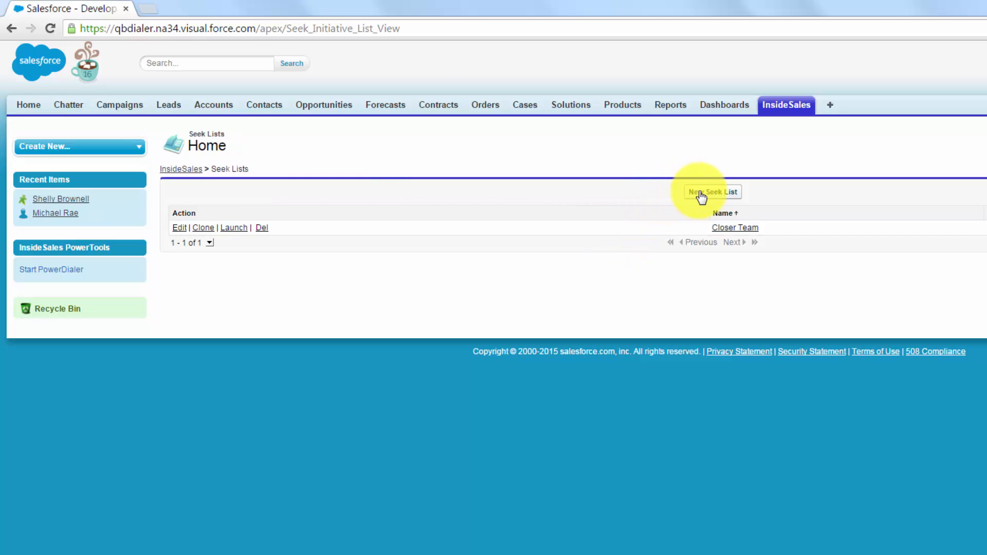
Start a new Seek list from the Seek Lists home page.
left_click(711, 193)
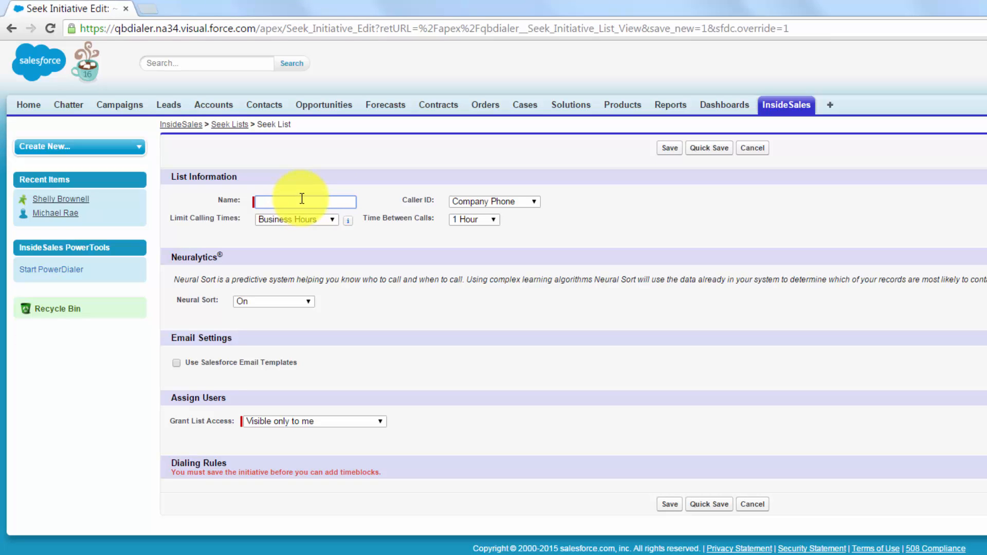
Name the list 'Business Development', set caller ID LocalPresence, Business Hours, and 1 Day between calls.
type("Business Development")
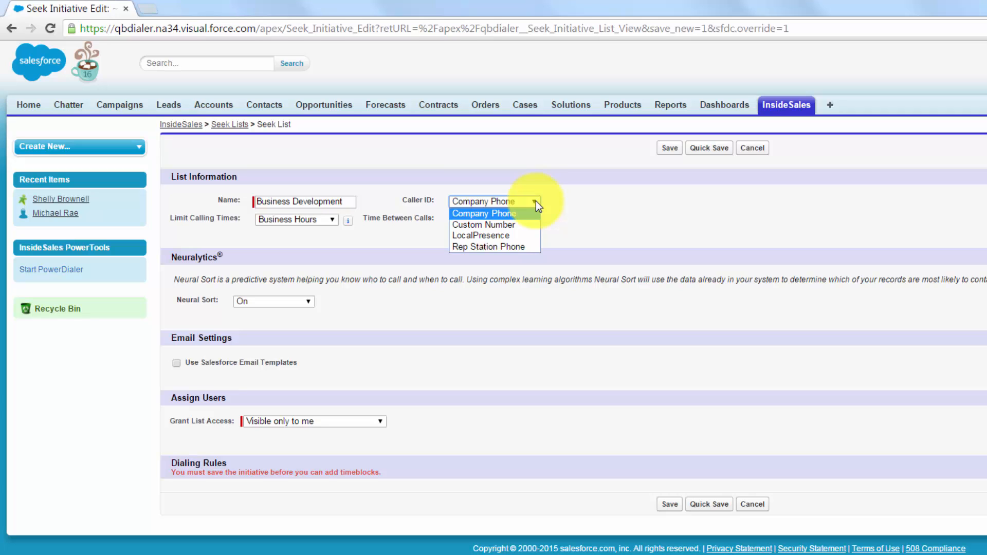
mouse_move(495, 235)
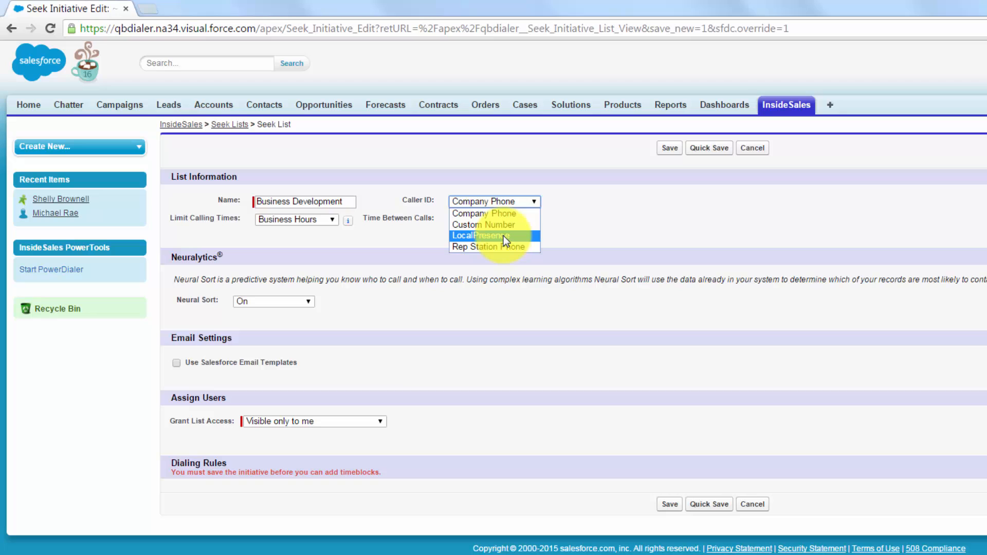
left_click(481, 236)
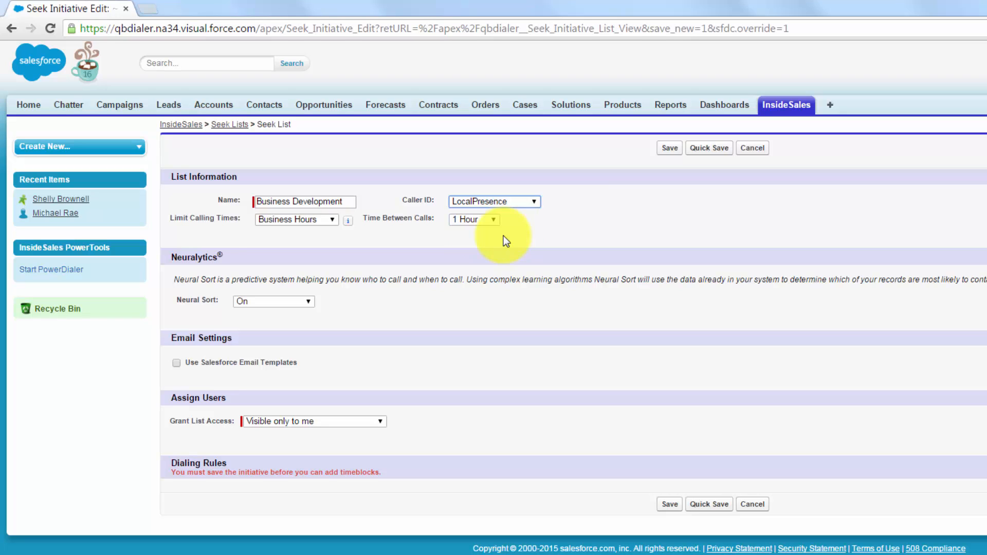
mouse_move(213, 231)
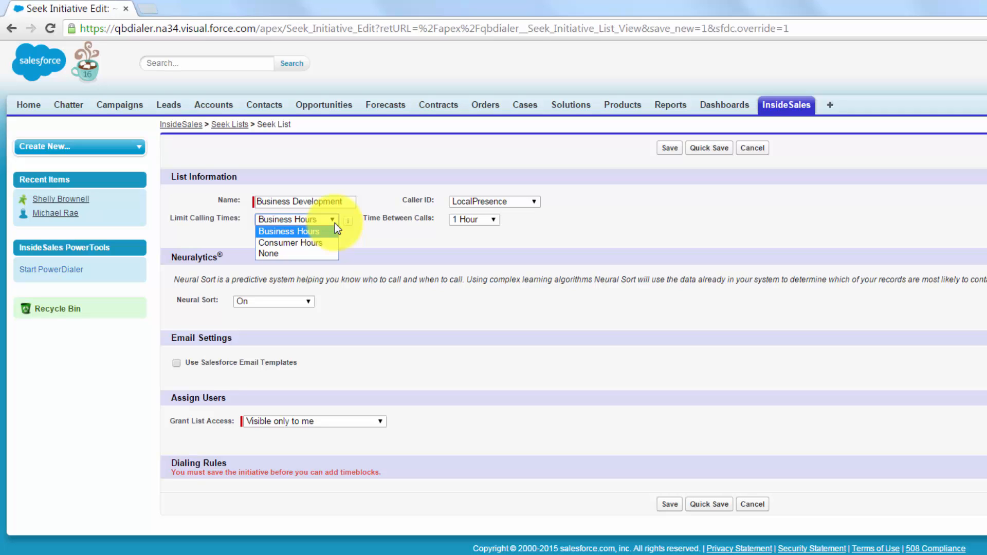
left_click(293, 231)
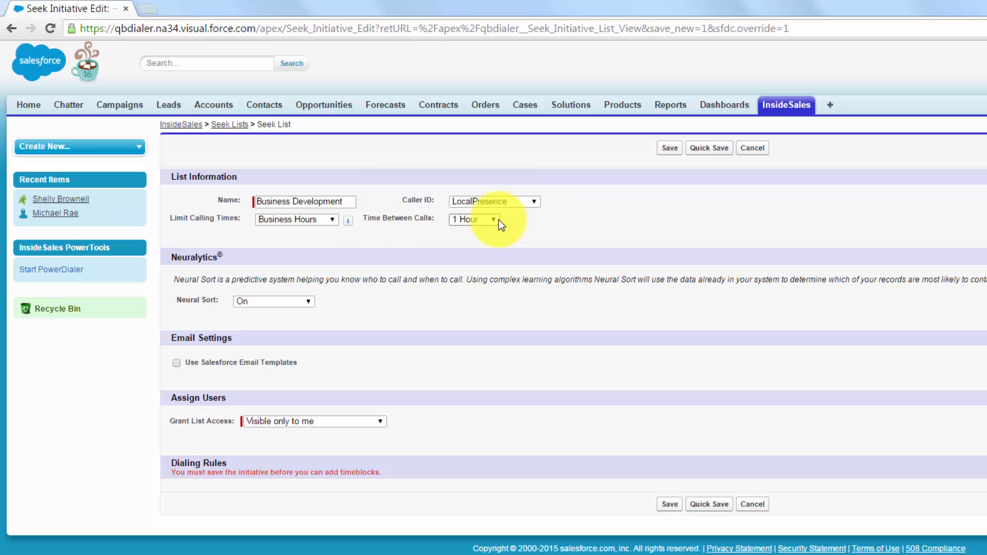
left_click(472, 219)
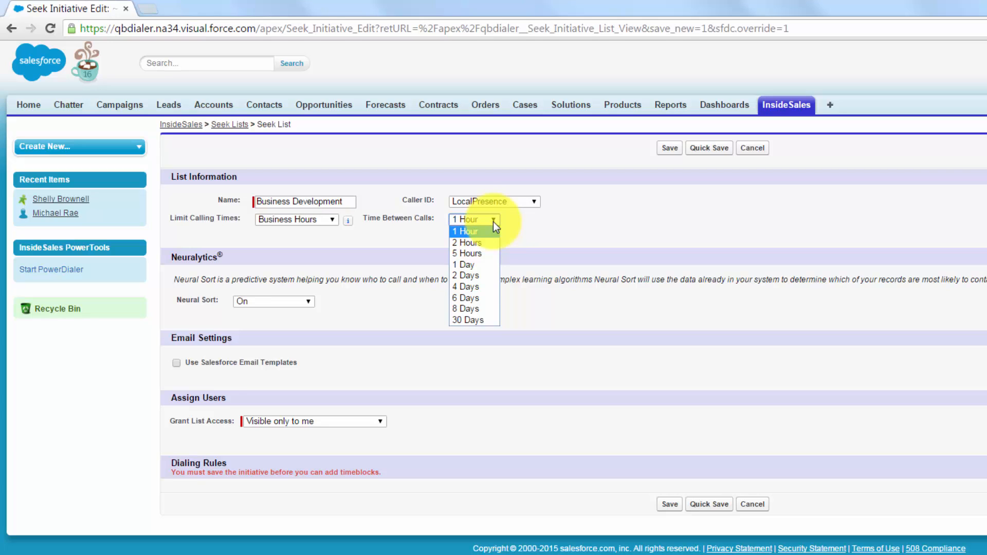
mouse_move(472, 252)
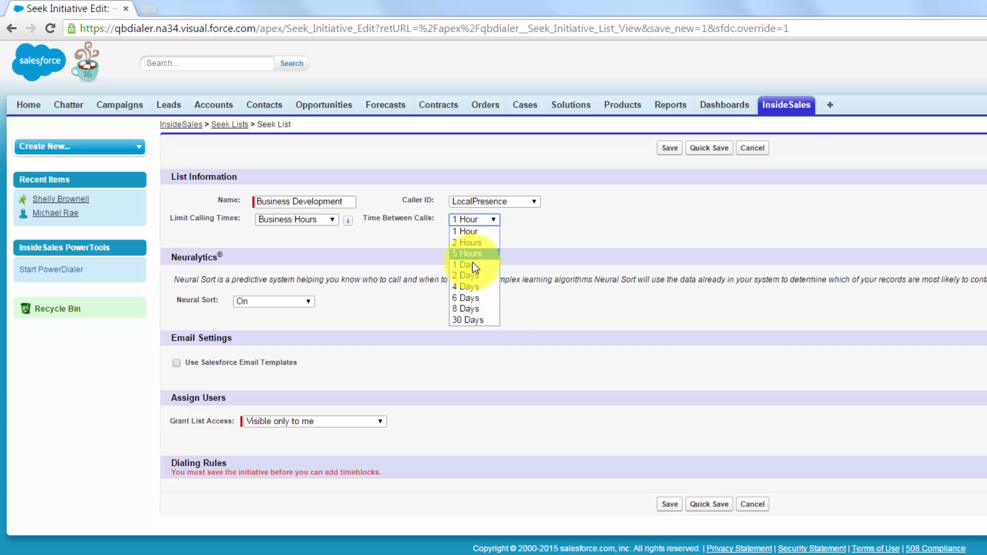
mouse_move(468, 264)
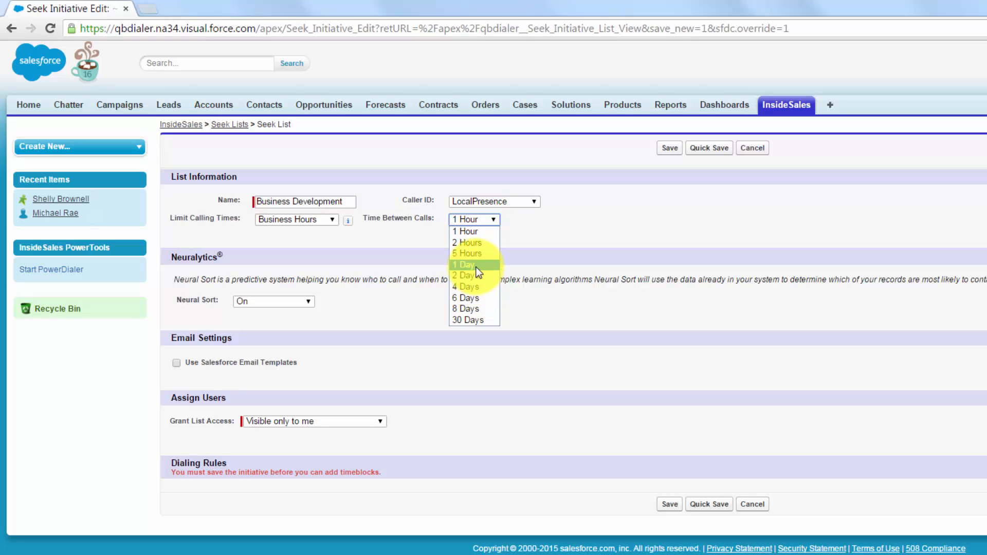
left_click(466, 264)
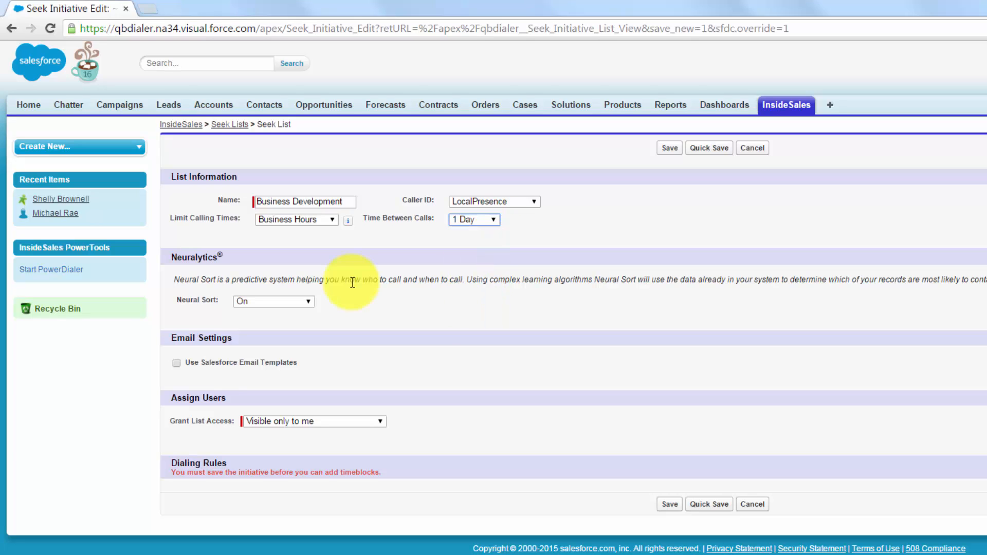
mouse_move(192, 308)
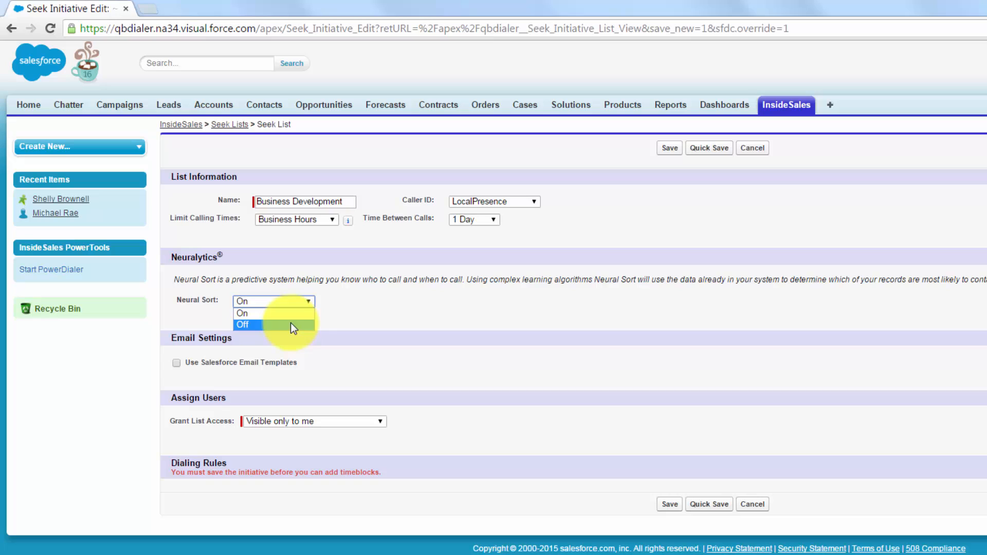
Set Neural Sort Off and enable Salesforce email templates with the BDR Email Templates folder selected.
left_click(244, 325)
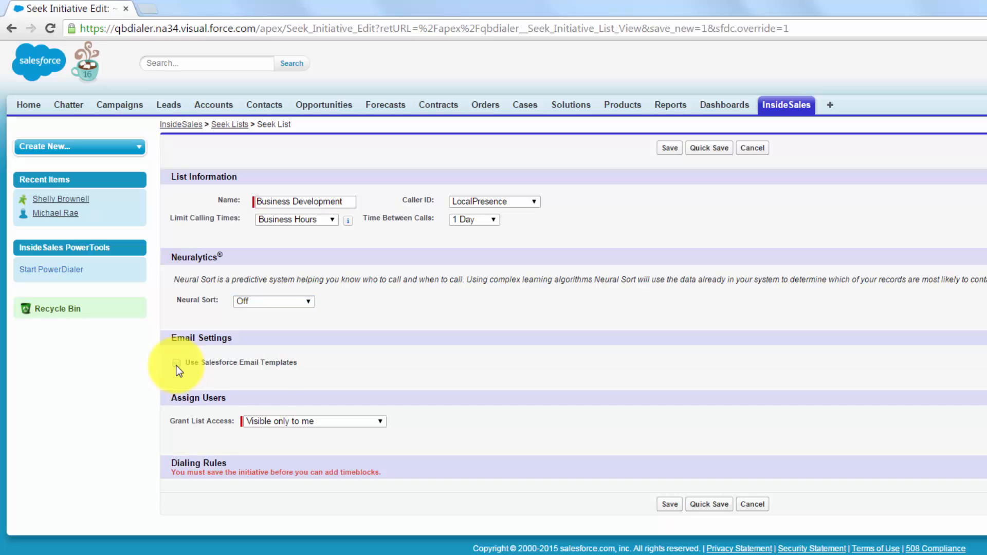
left_click(178, 361)
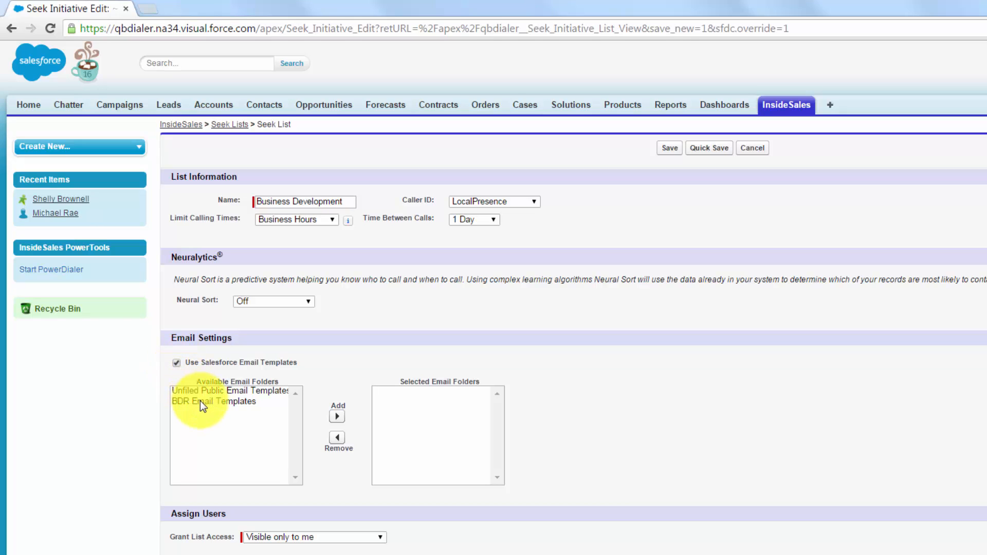
left_click(228, 402)
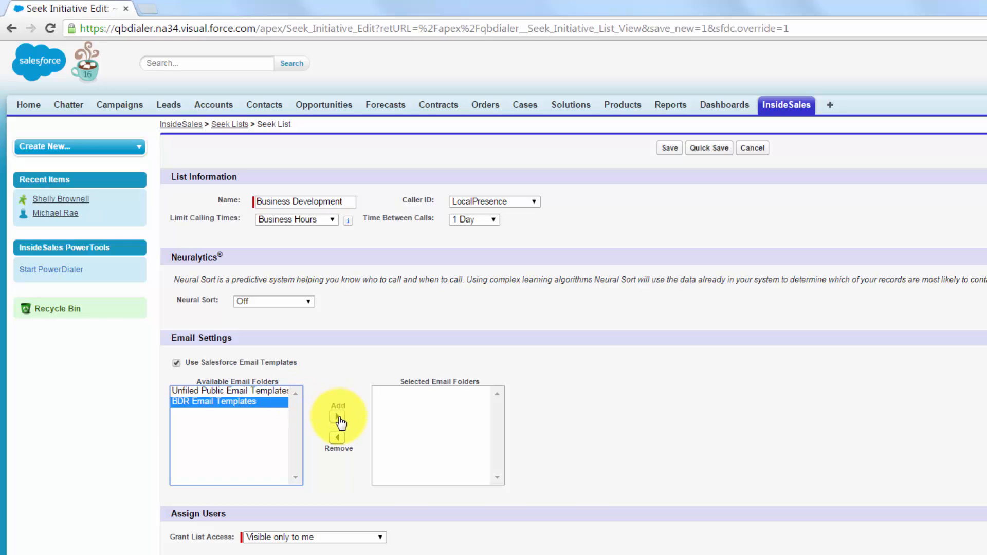
left_click(338, 416)
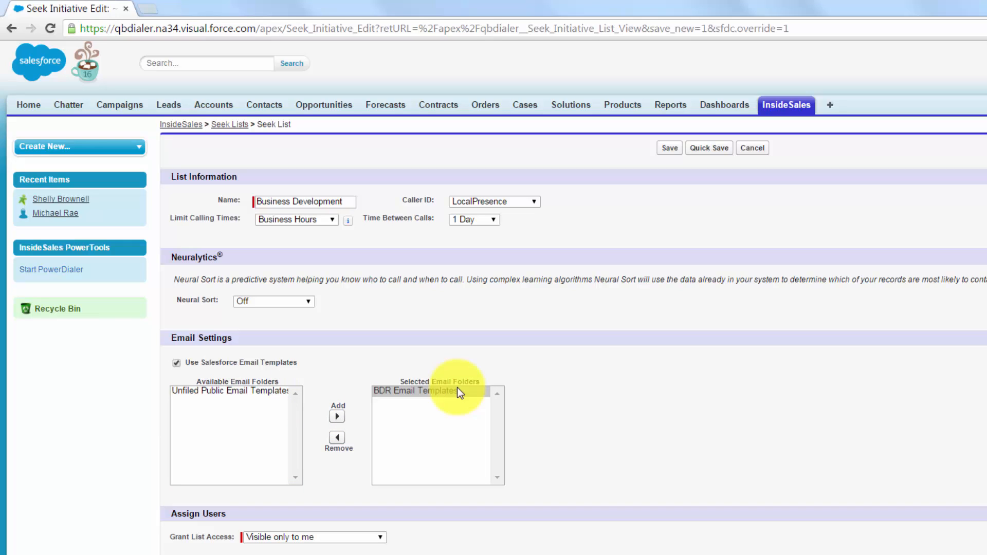
scroll("down", 3)
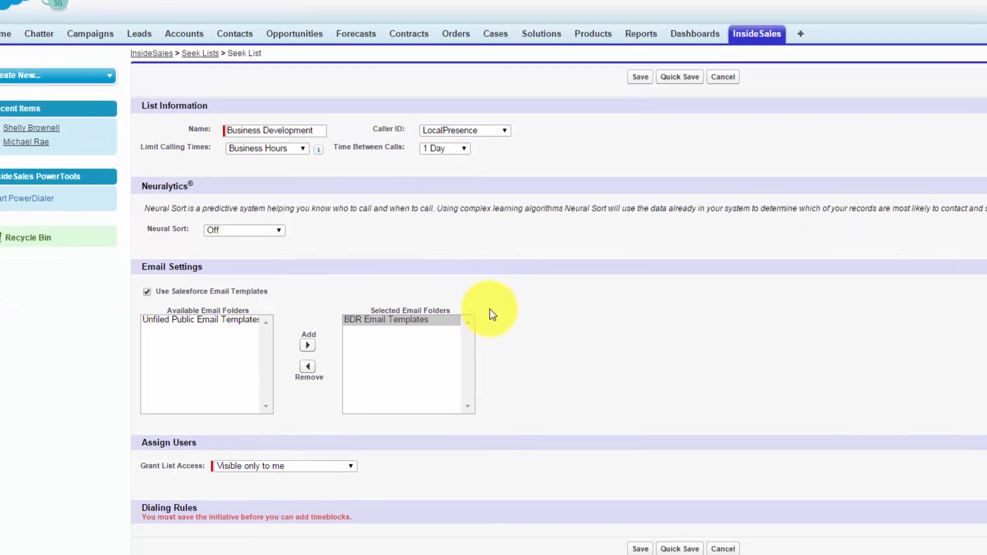
scroll("down", 3)
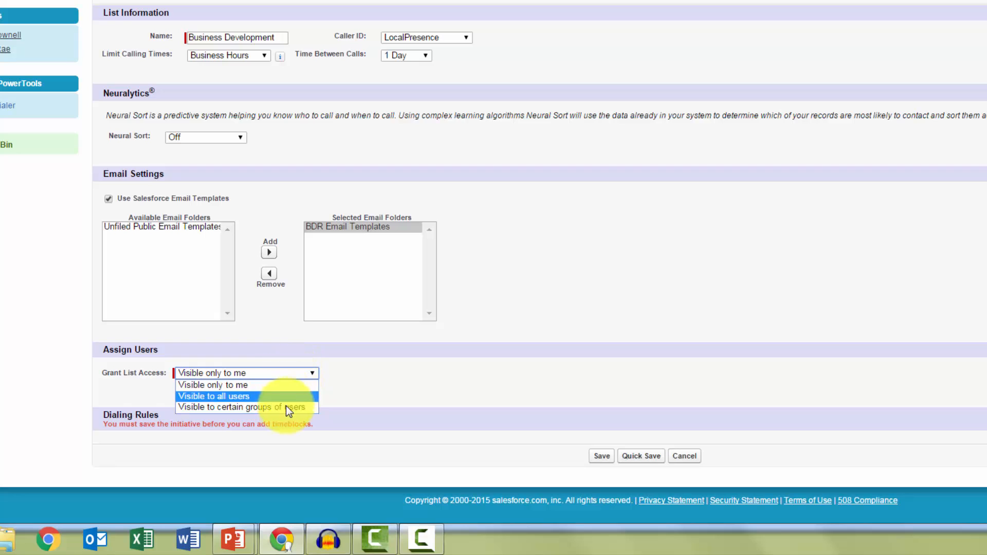
Grant list access to certain groups and select Role: Business Development.
left_click(244, 407)
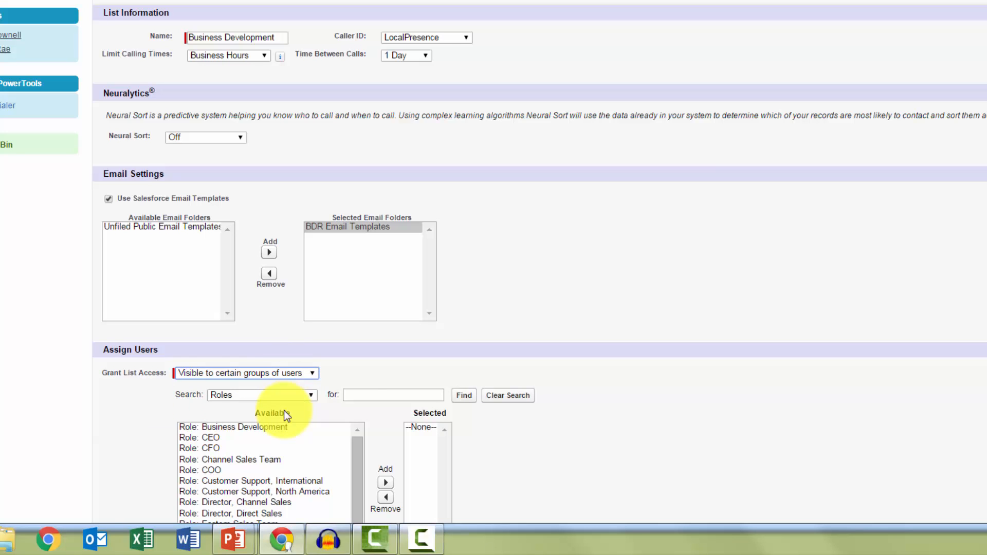
scroll("down", 3)
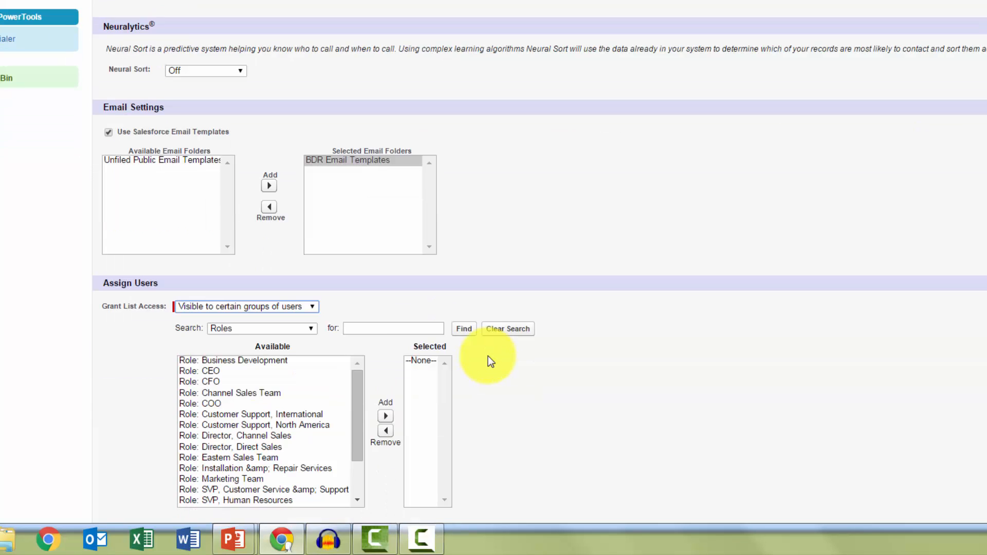
scroll("down", 3)
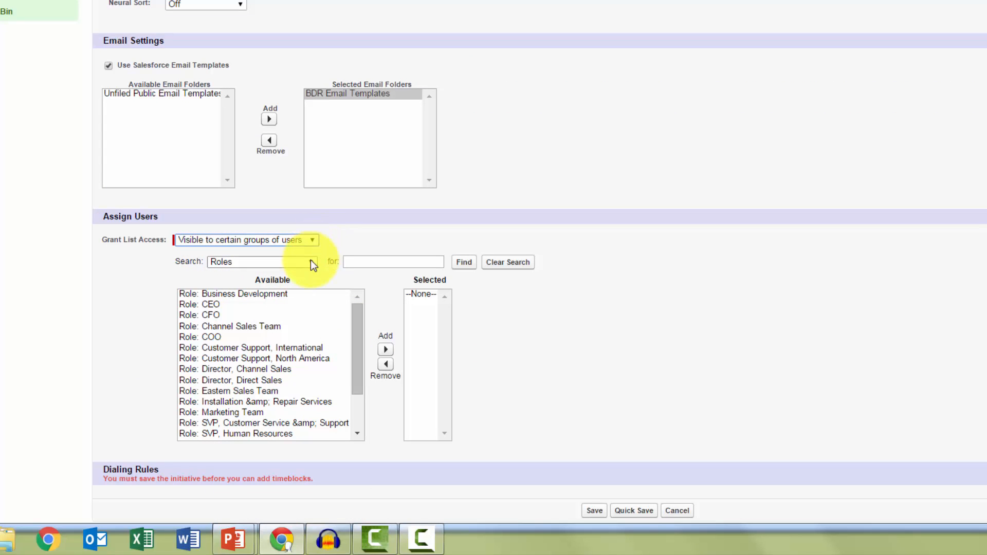
mouse_move(269, 296)
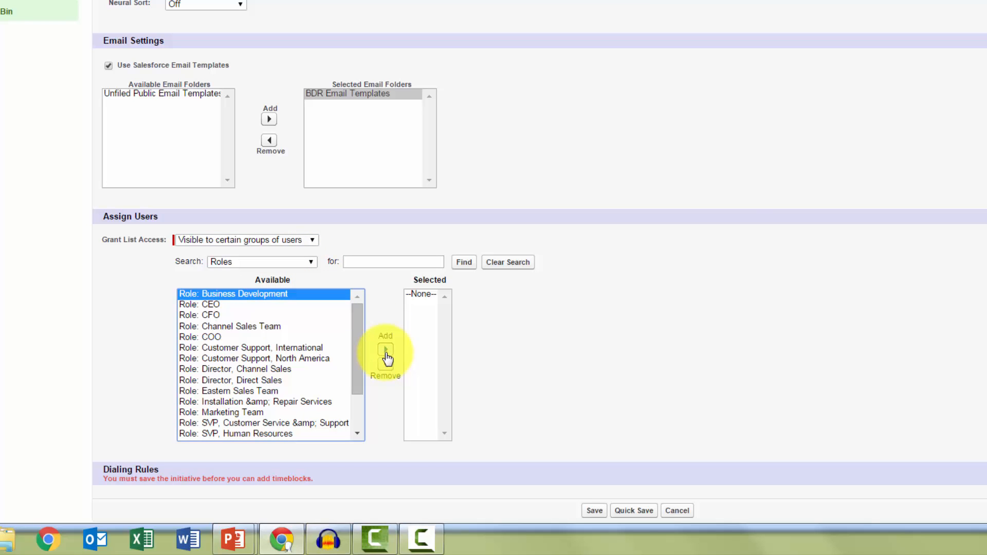
left_click(384, 349)
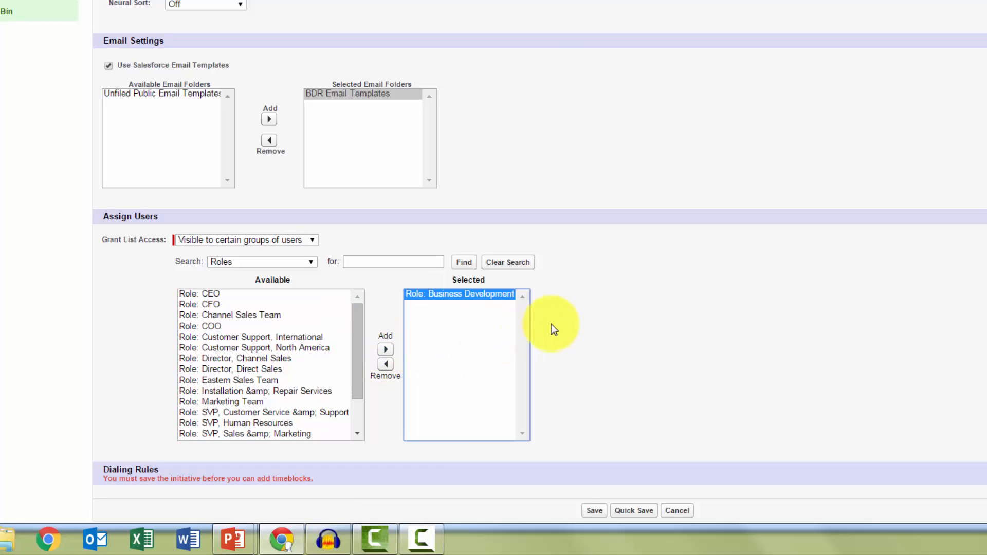
mouse_move(578, 340)
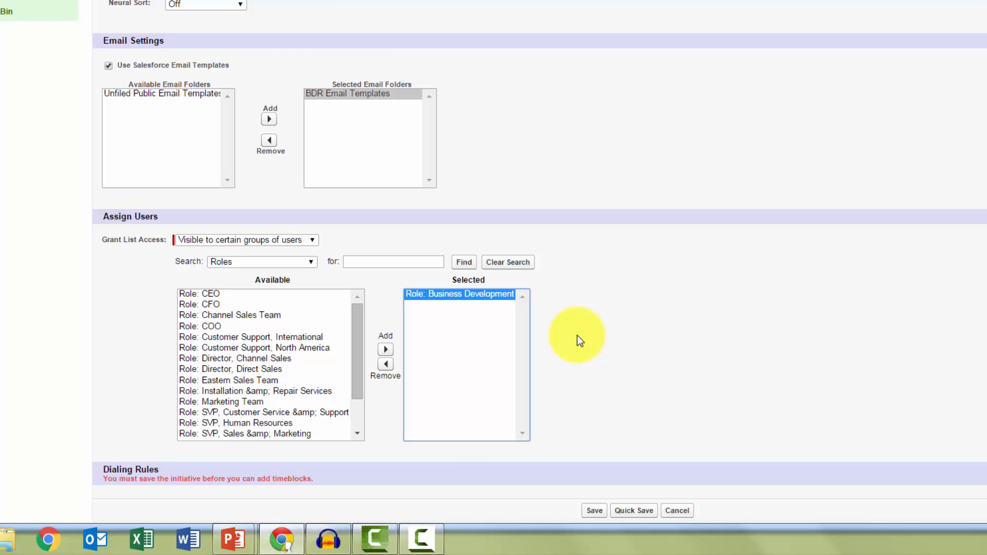
mouse_move(581, 447)
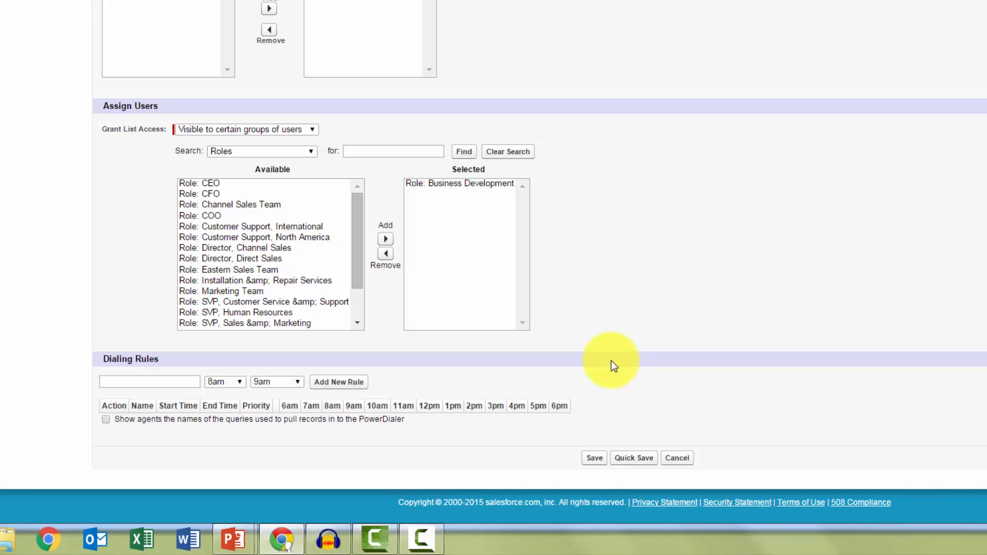
mouse_move(186, 425)
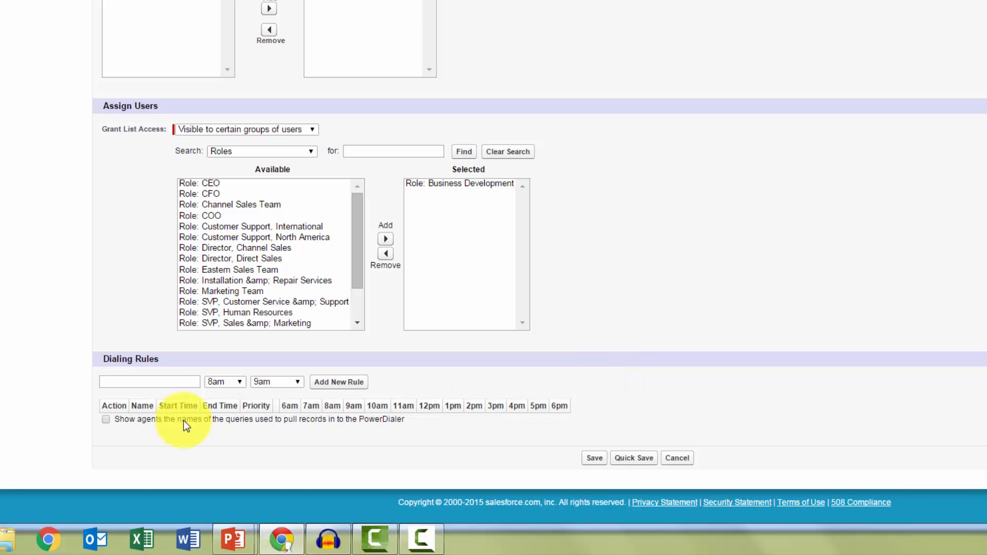
Add a dialing rule '0 Dial Warm Leads' running 7am to 7pm, then check the blocked pop-ups.
left_click(149, 382)
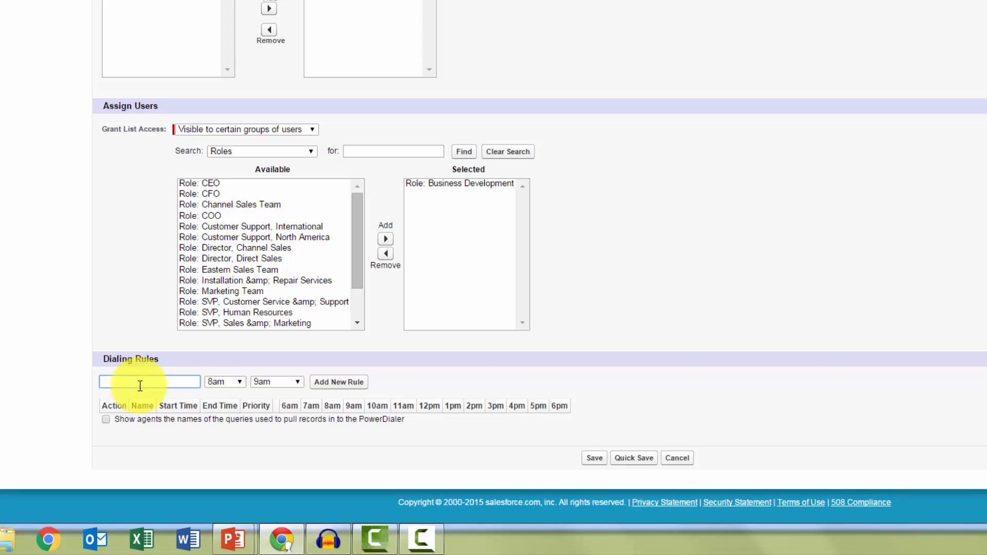
type("0 Dial Warm Leads")
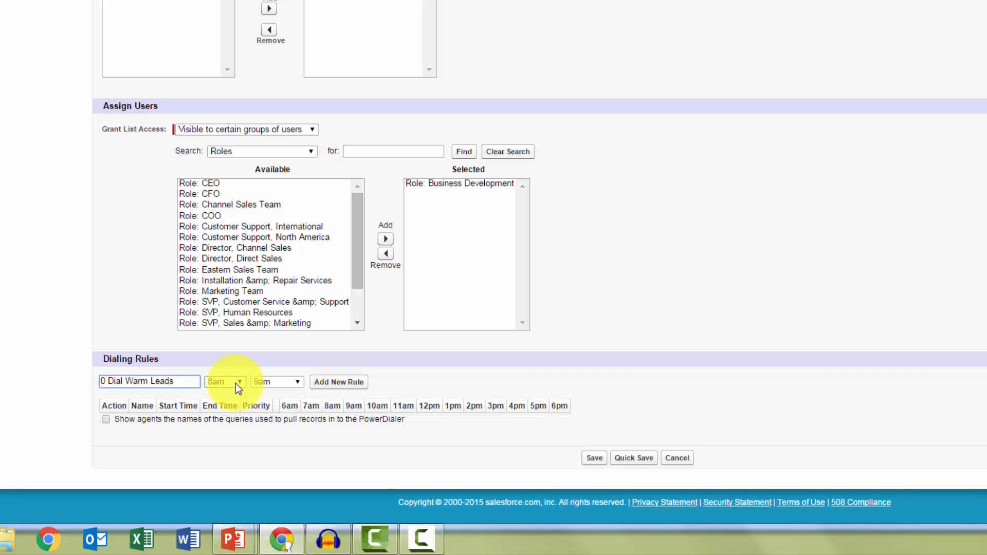
left_click(225, 381)
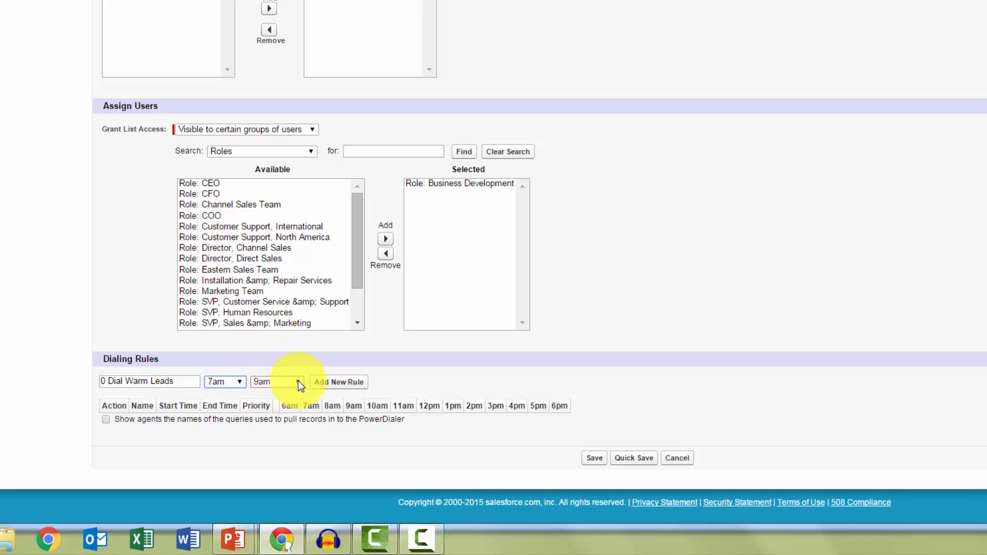
left_click(295, 381)
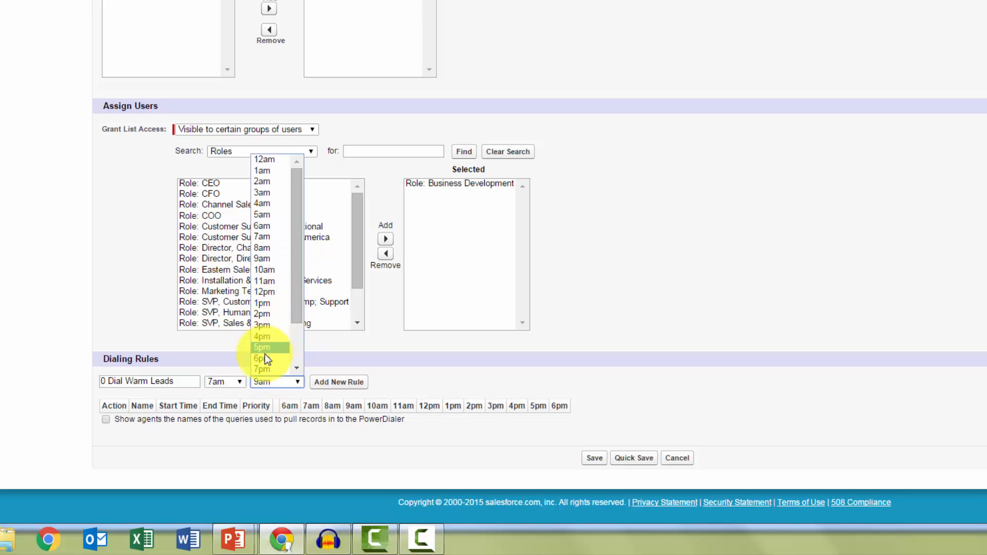
left_click(261, 369)
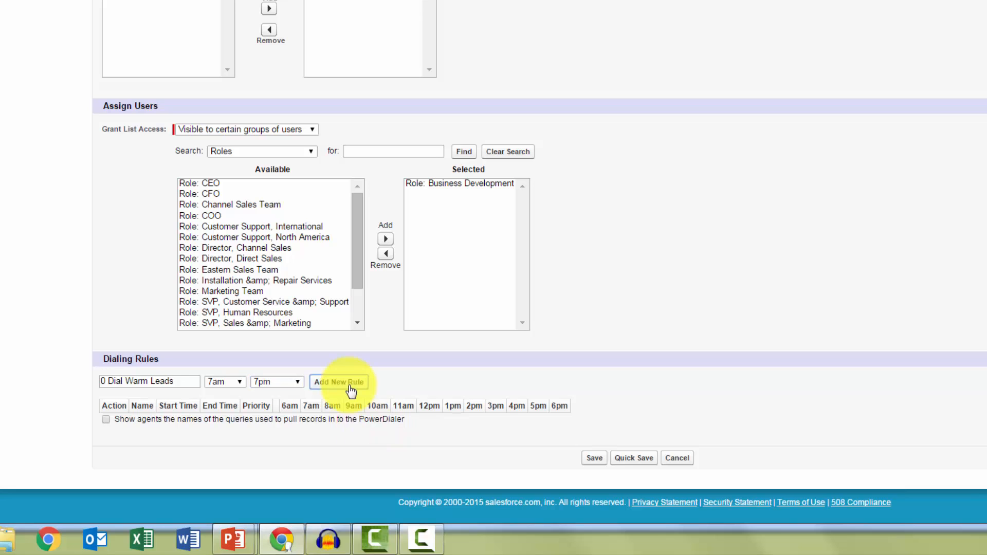
left_click(338, 382)
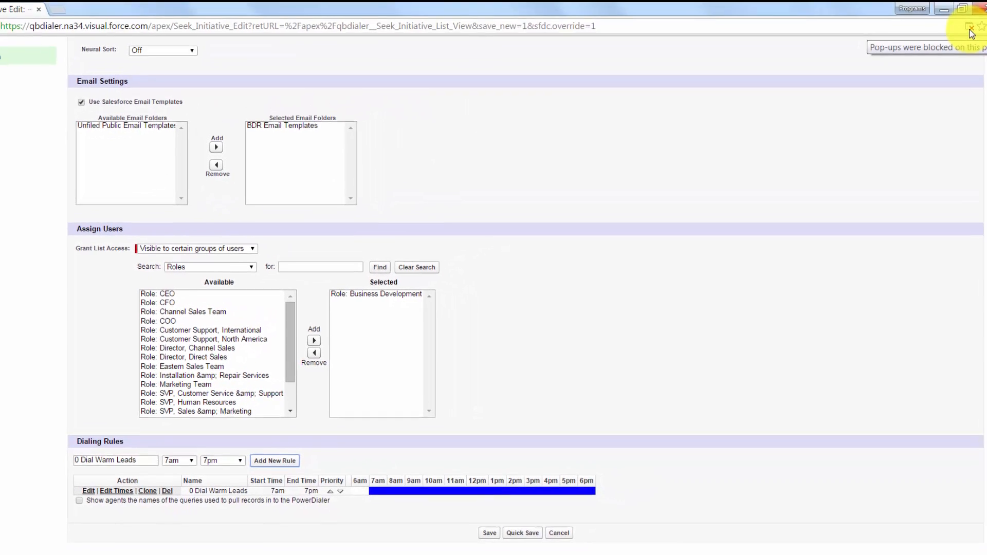
left_click(971, 33)
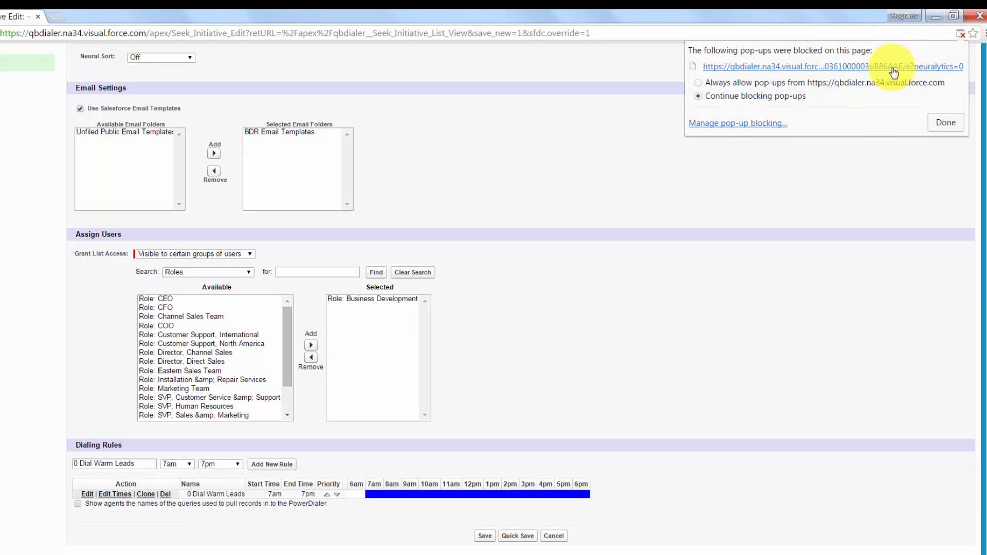
Always allow pop-ups from the dialer site and open the 0 Dial Warm Leads rule's query builder.
left_click(697, 82)
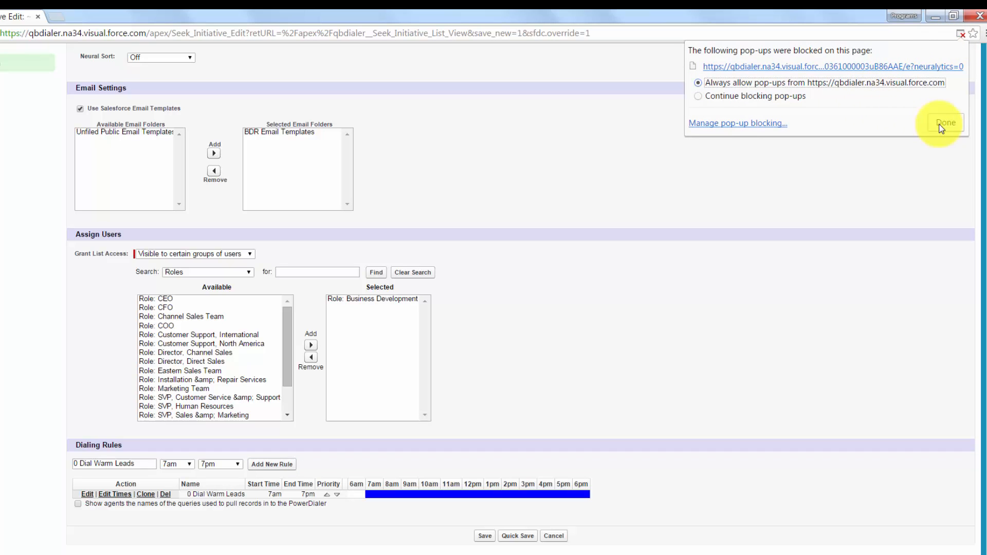
left_click(944, 123)
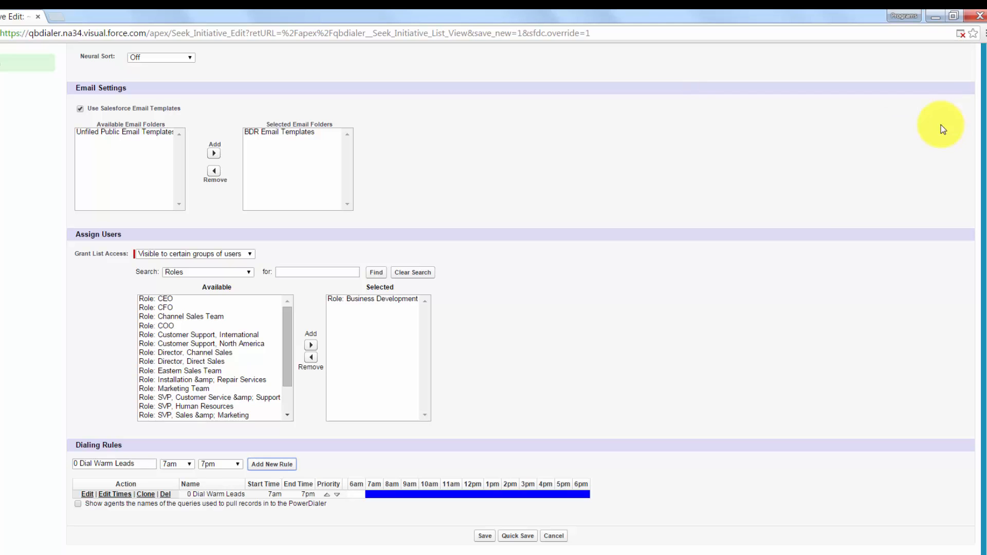
left_click(86, 495)
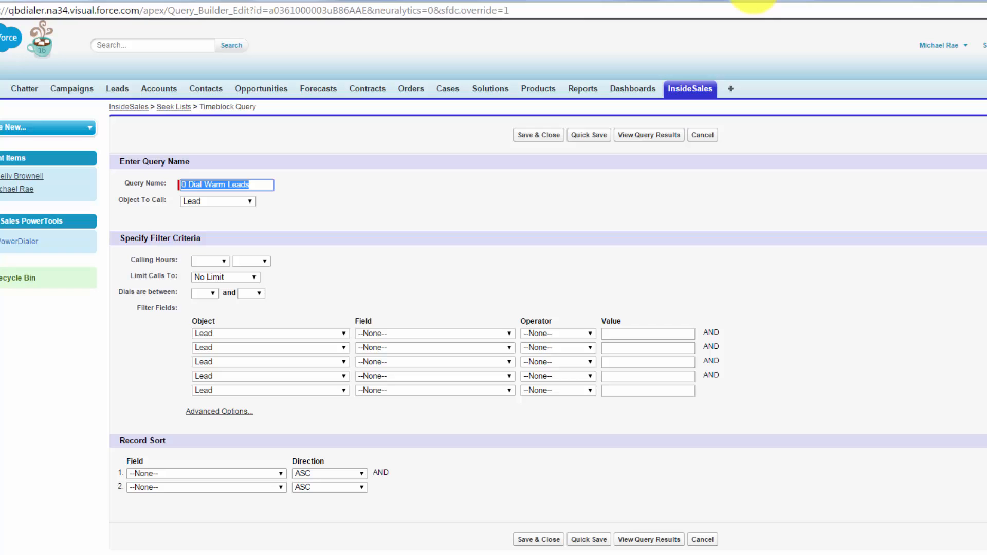
mouse_move(311, 137)
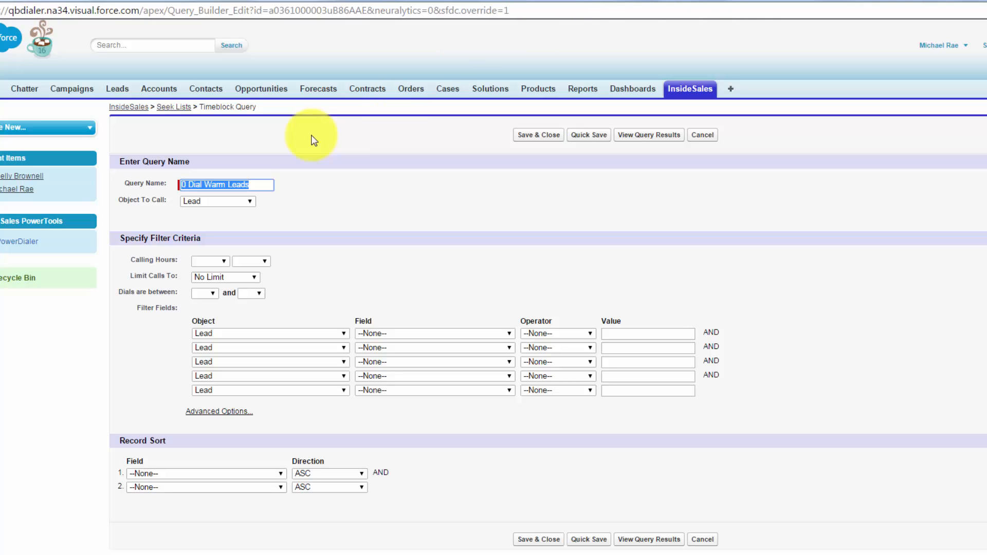
mouse_move(254, 210)
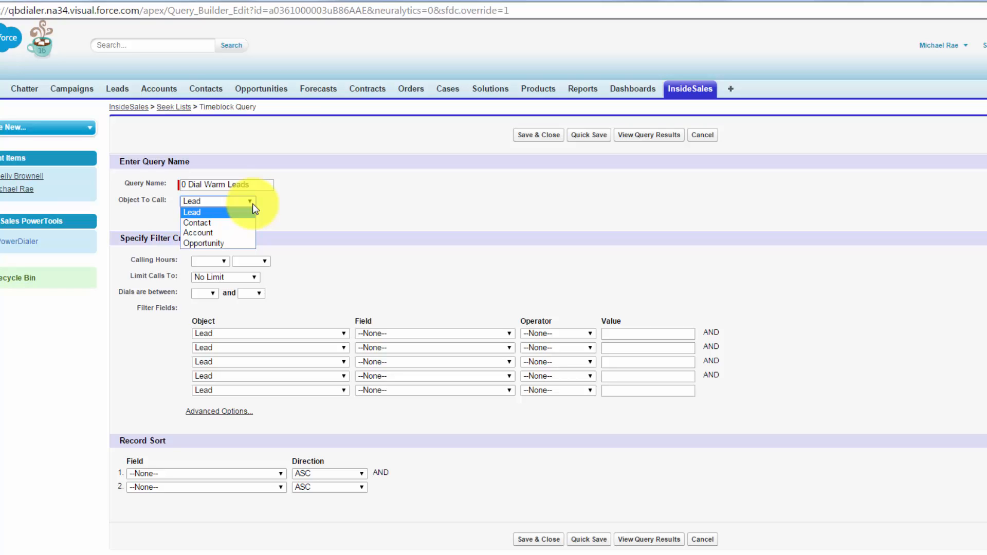
Limit calls to Record Owner and set Dials between 0 and 0.
left_click(192, 212)
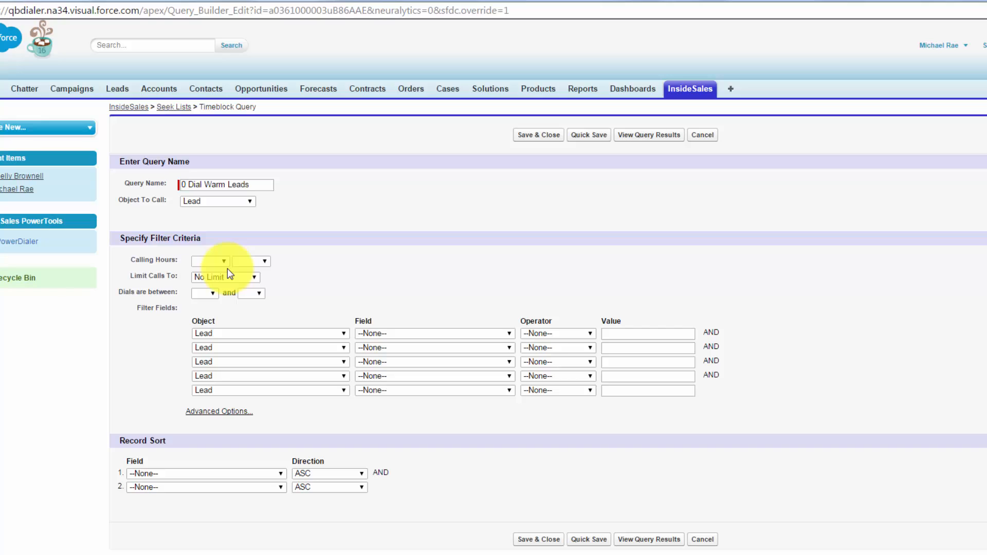
mouse_move(133, 284)
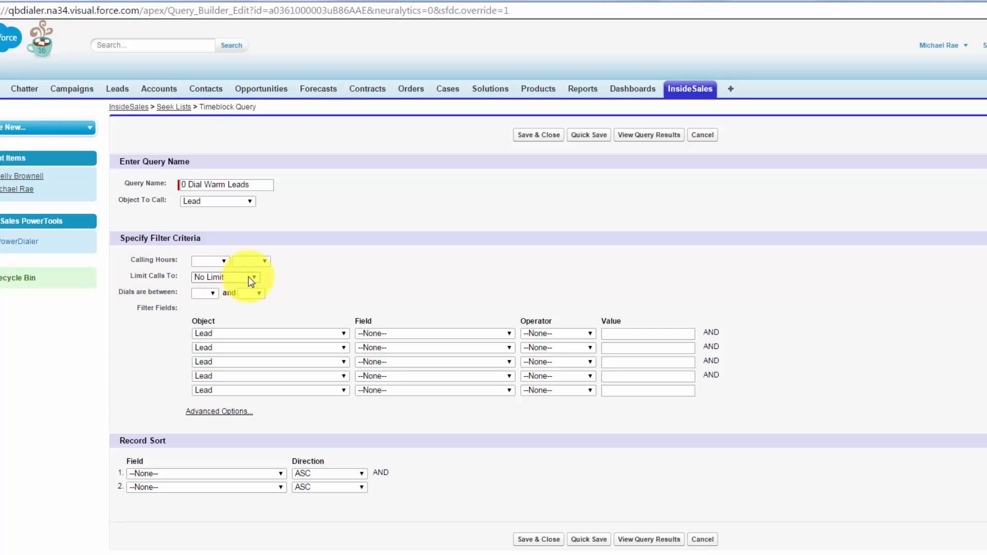
left_click(225, 277)
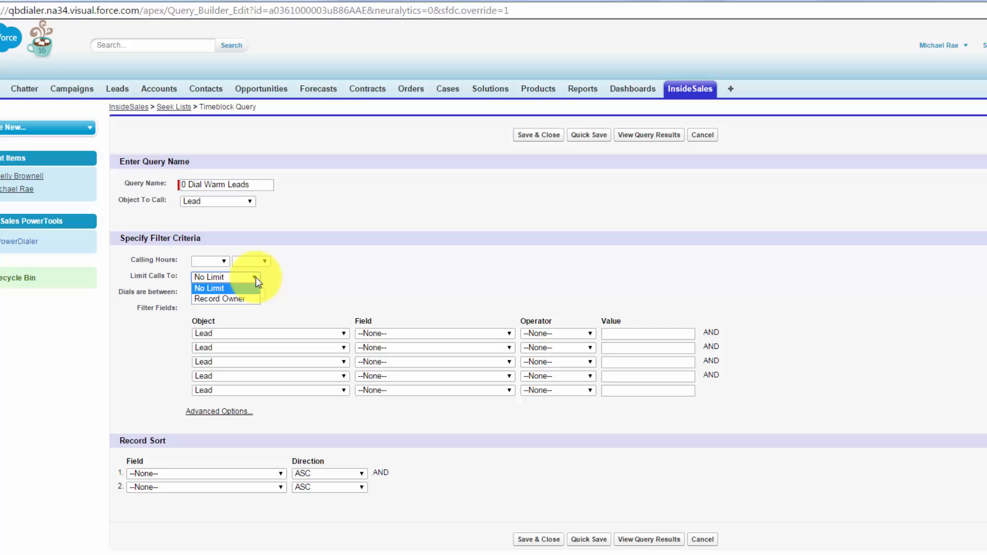
left_click(218, 298)
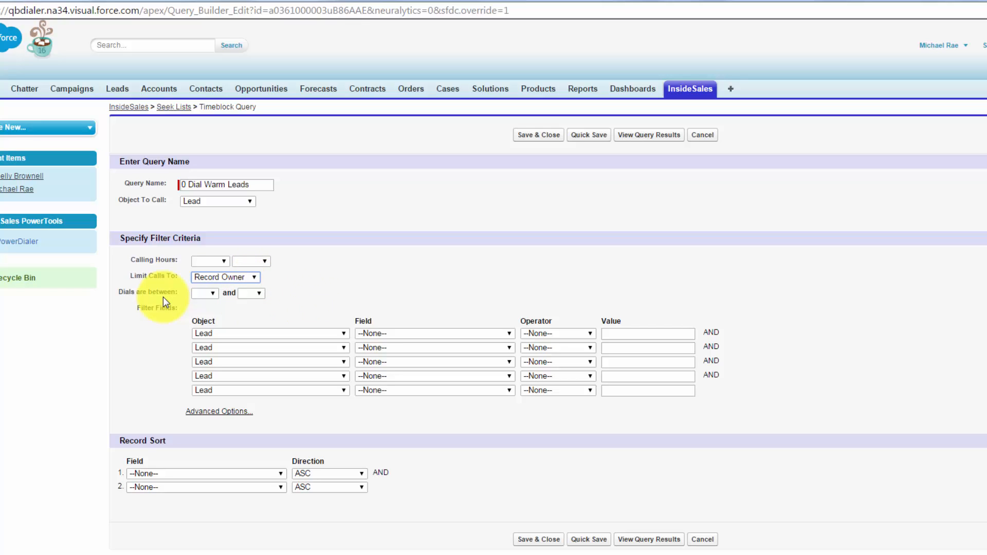
left_click(202, 293)
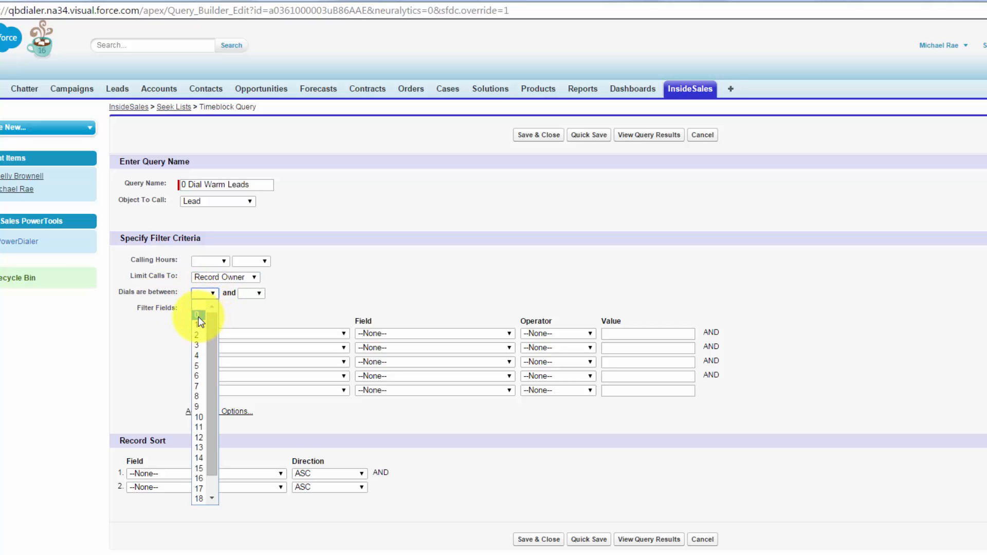
left_click(197, 314)
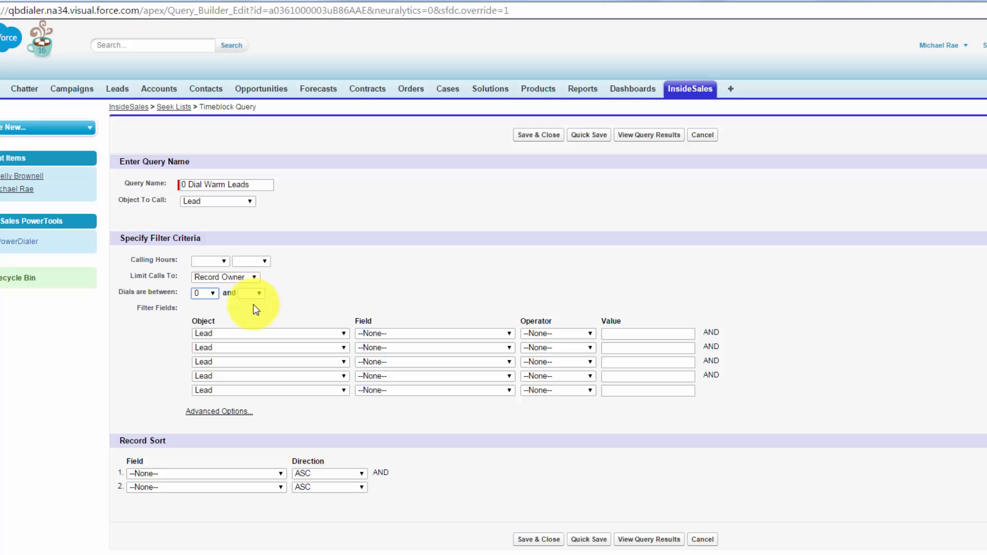
left_click(251, 293)
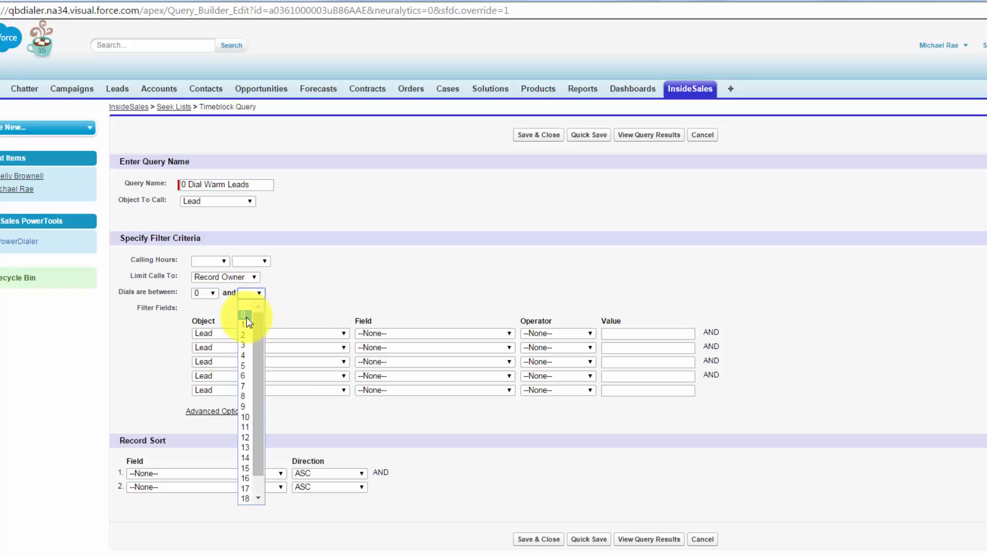
left_click(243, 315)
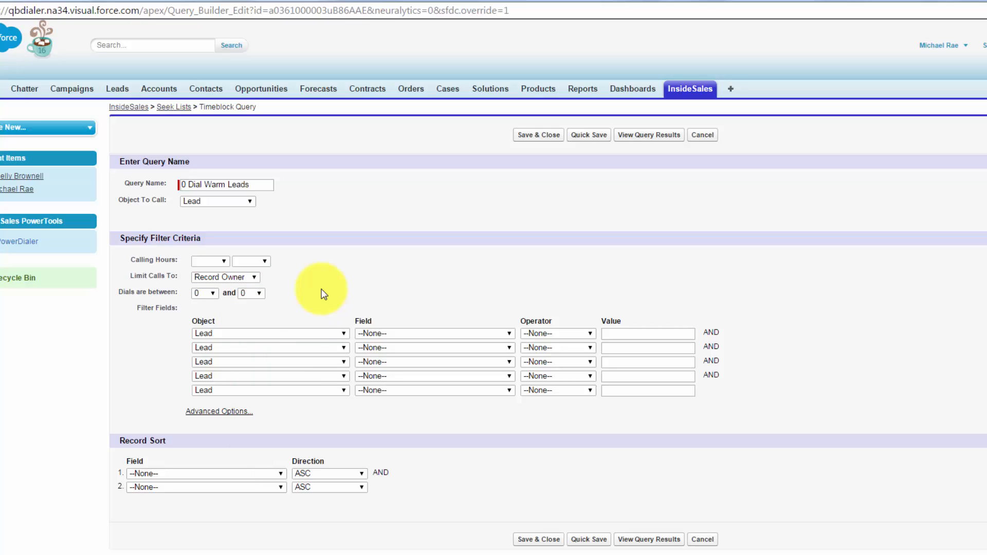
mouse_move(438, 281)
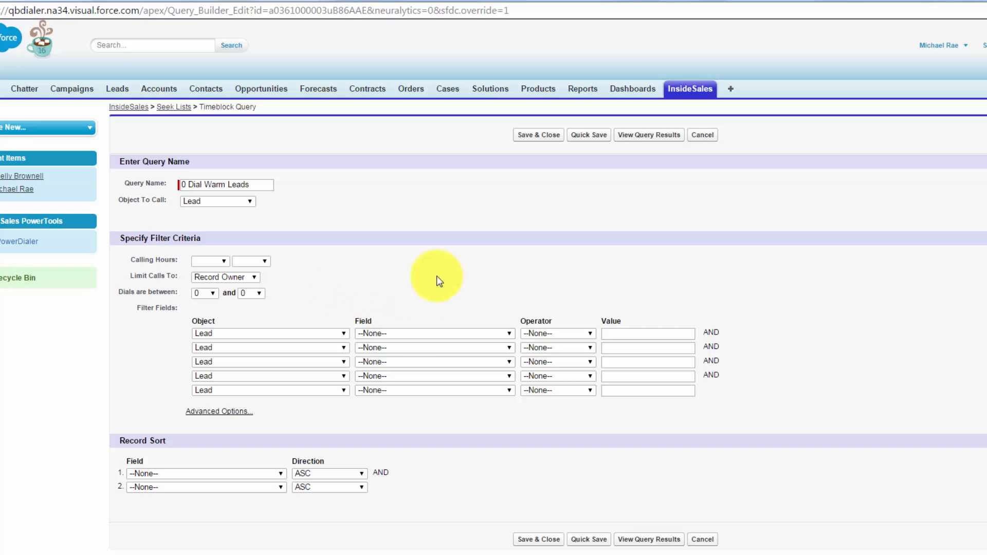
mouse_move(508, 333)
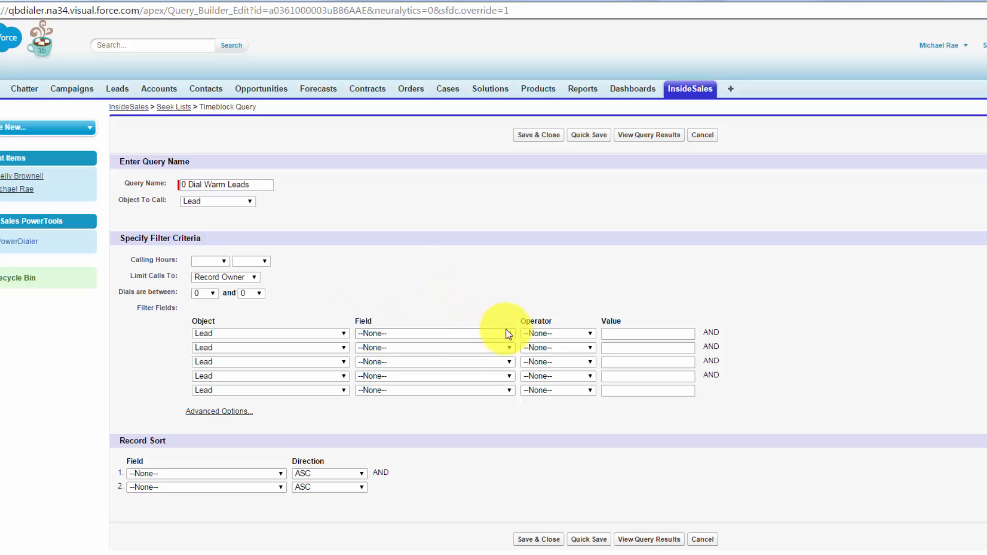
Set the first filter to Lead Source equals the website, Trade Show - Dreamforce and Partner - LinkedIn sources.
left_click(510, 333)
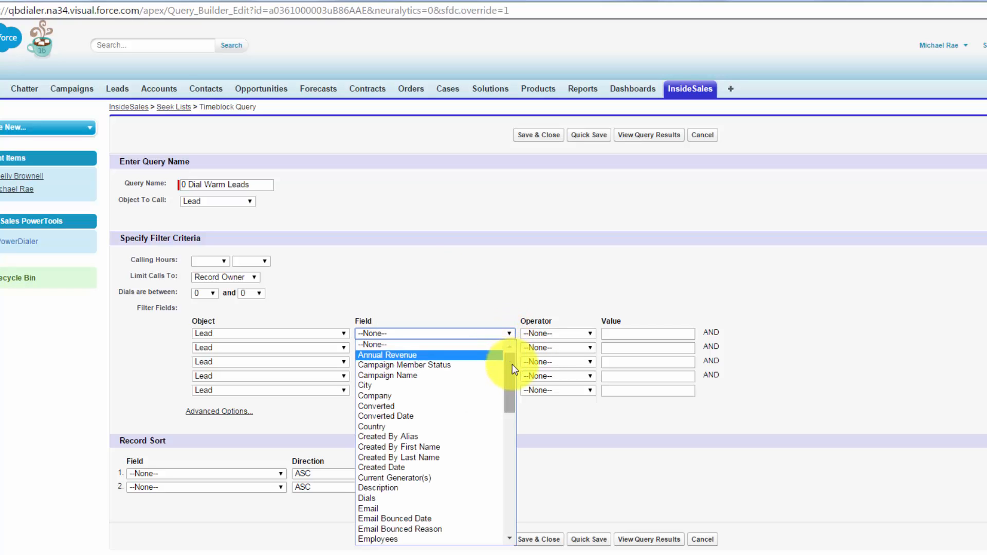
scroll("down", 3)
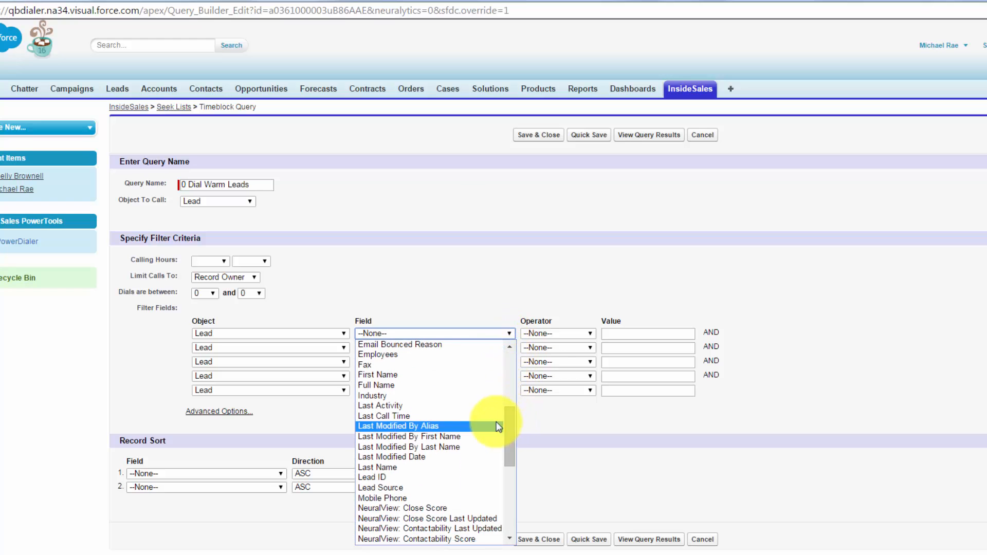
mouse_move(401, 487)
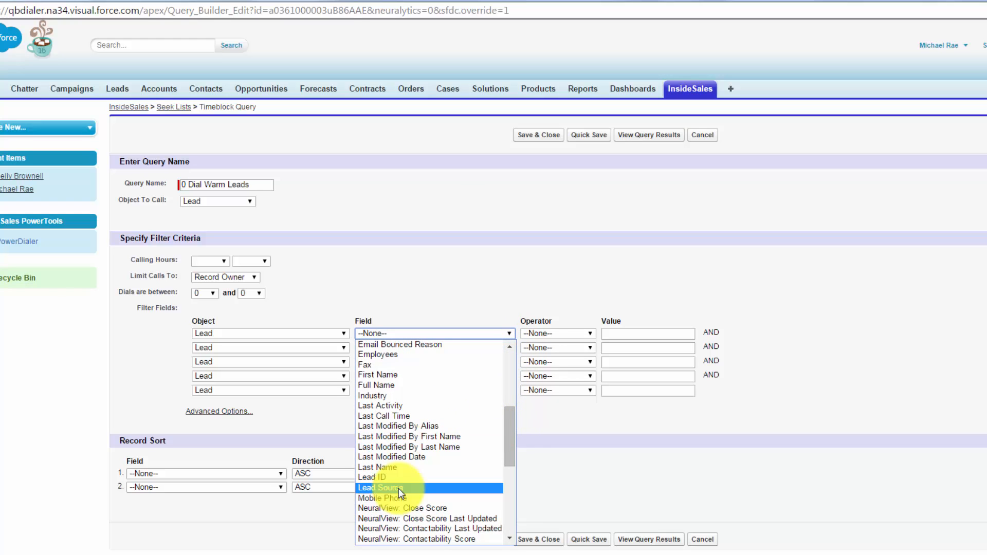
left_click(380, 487)
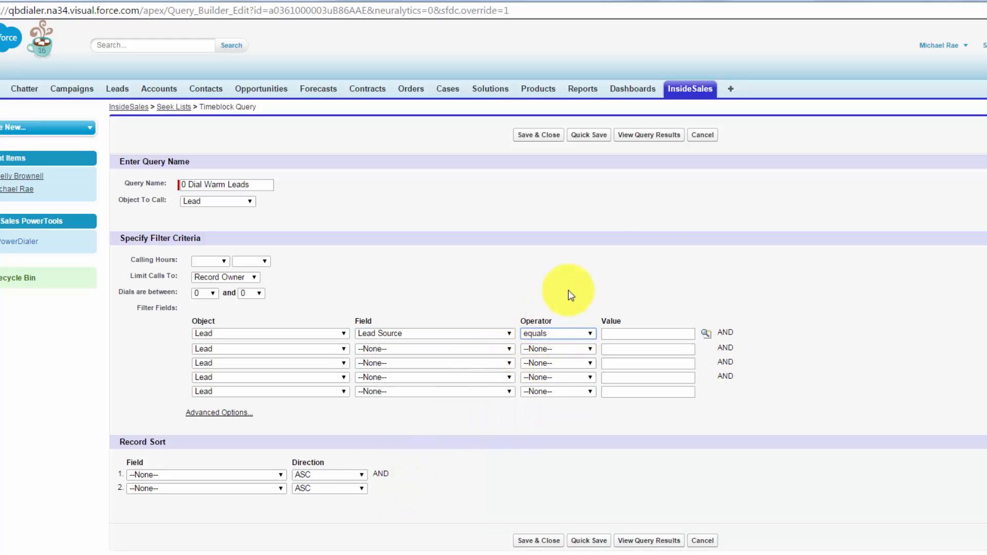
left_click(704, 332)
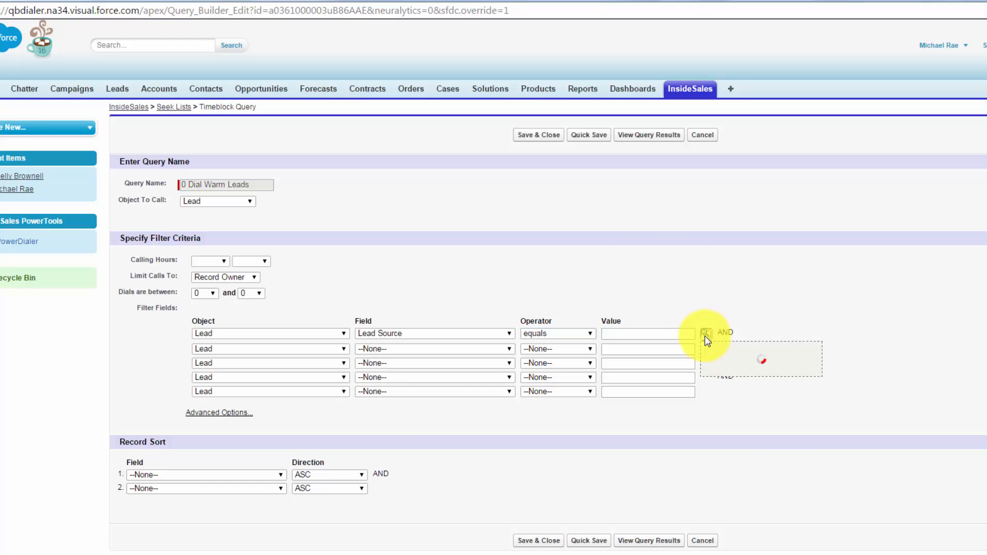
left_click(704, 333)
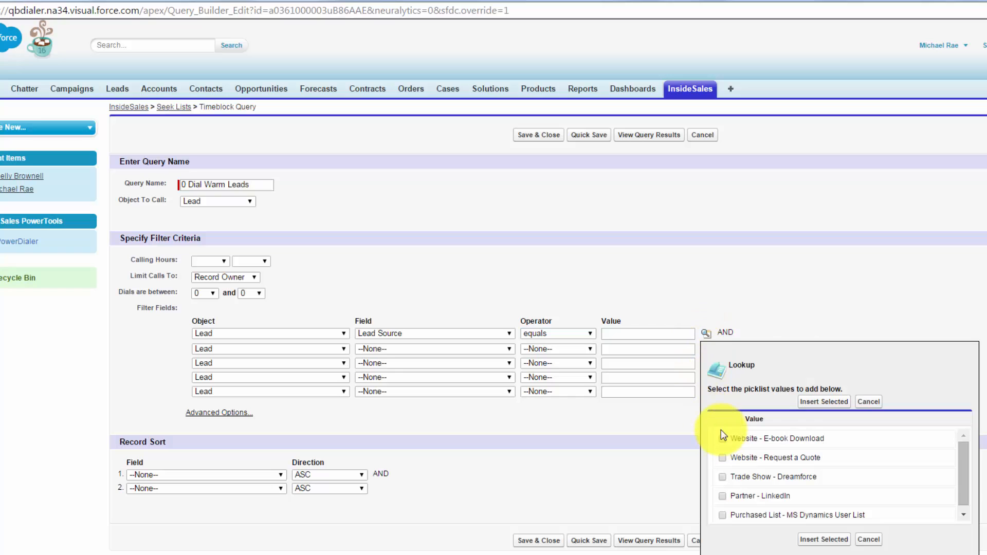
left_click(721, 457)
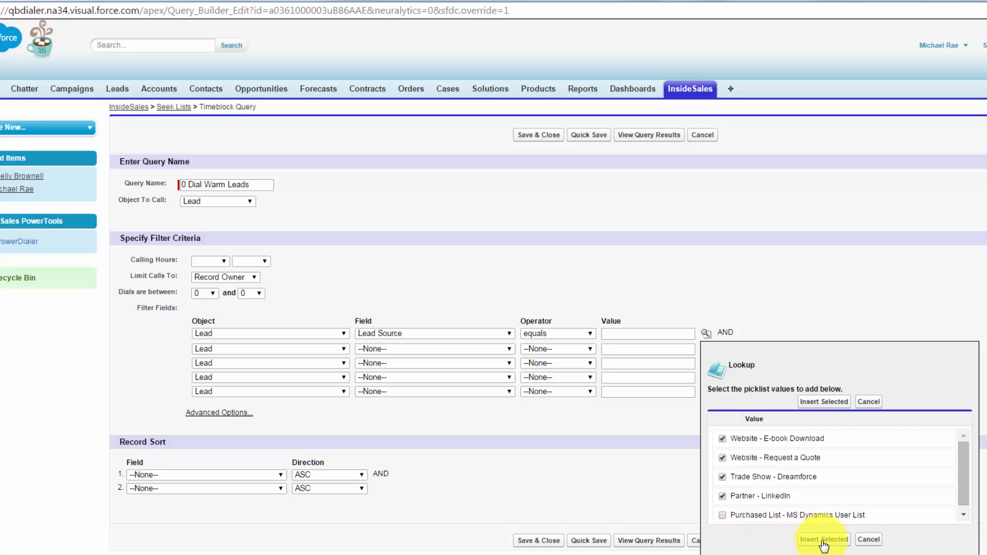
left_click(822, 538)
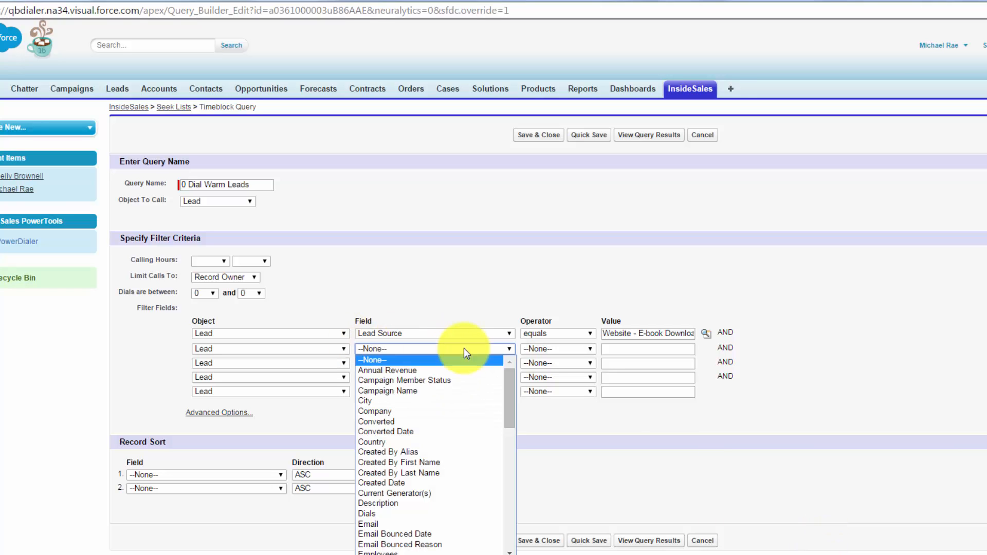
Add a second filter: Status equals New, Attempting Contact and Appointment Missed.
scroll("down", 3)
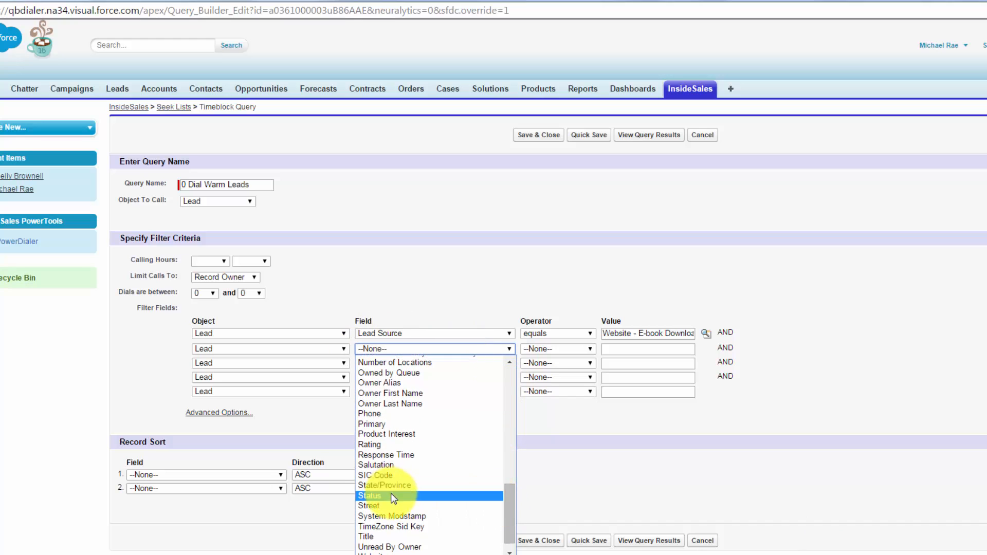
left_click(370, 496)
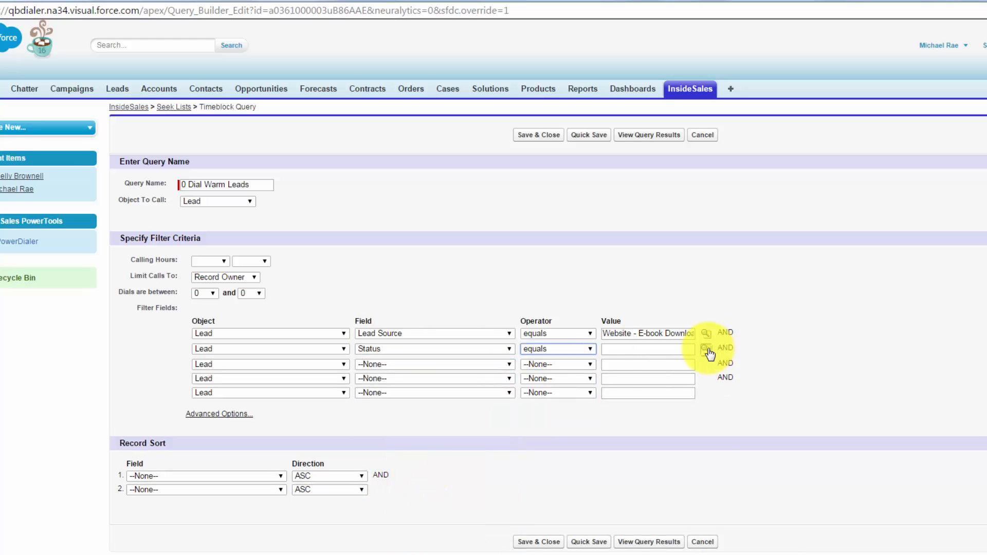
left_click(705, 349)
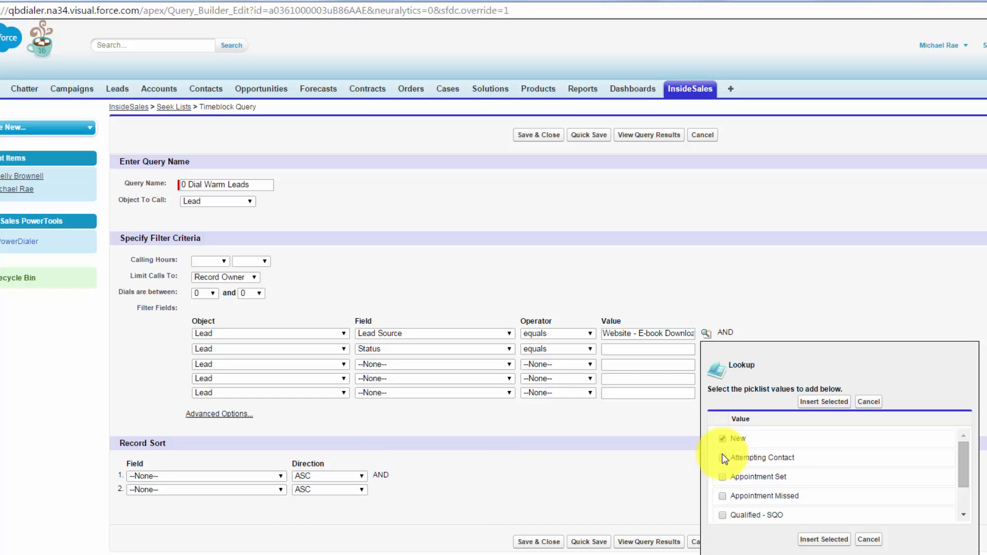
left_click(721, 457)
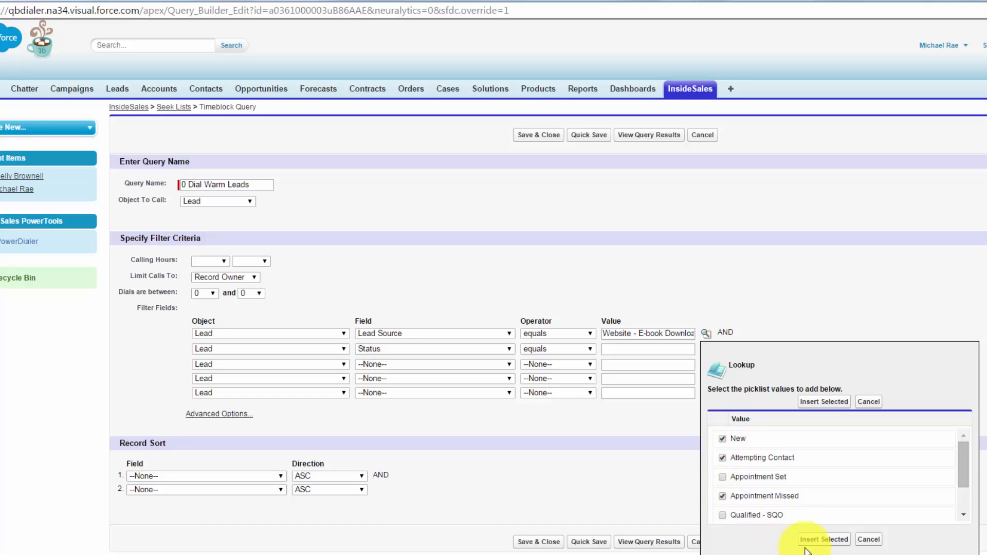
mouse_move(824, 543)
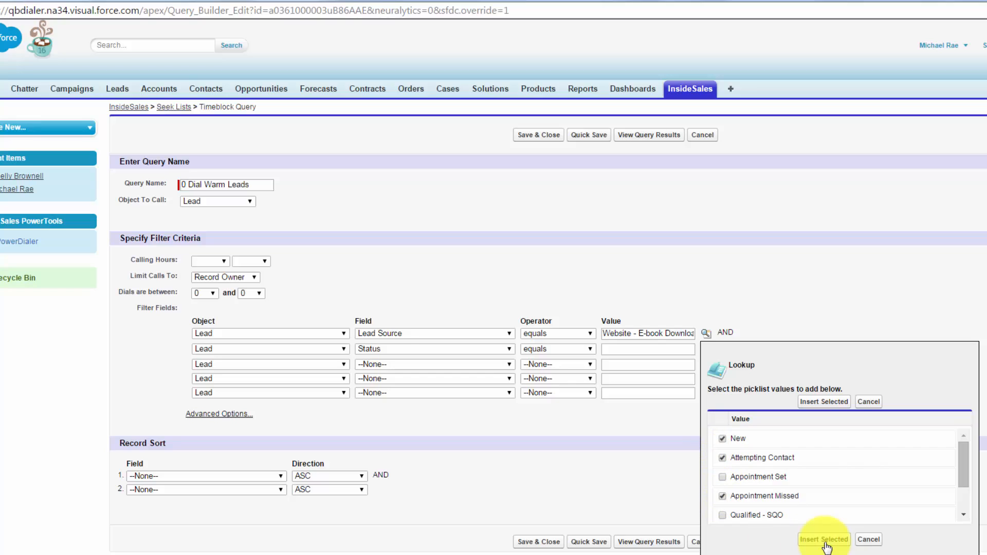
left_click(822, 539)
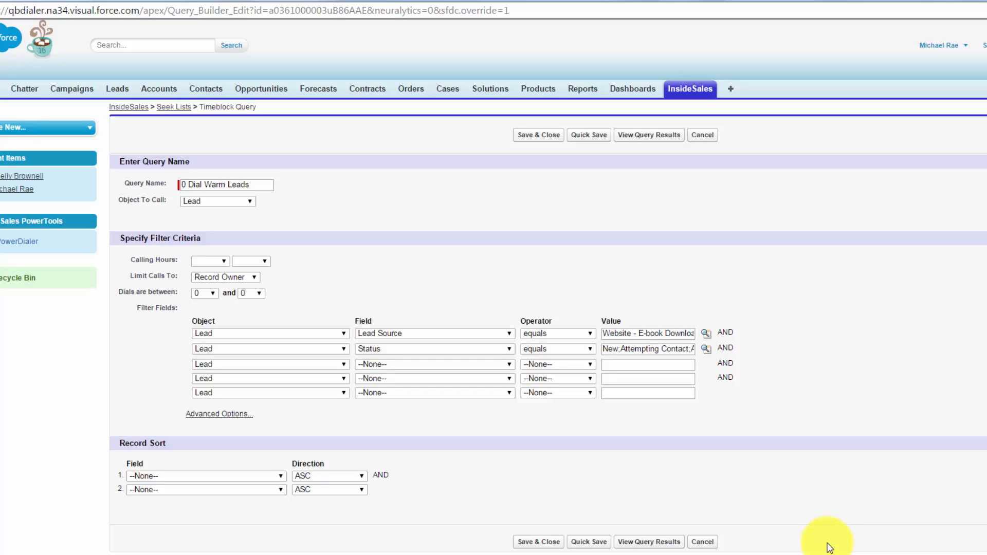
mouse_move(618, 432)
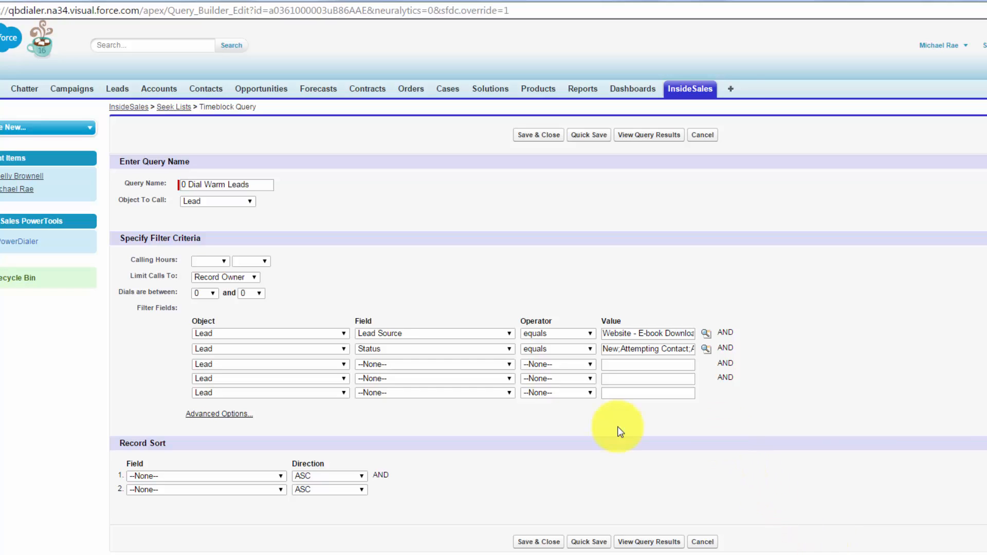
mouse_move(142, 444)
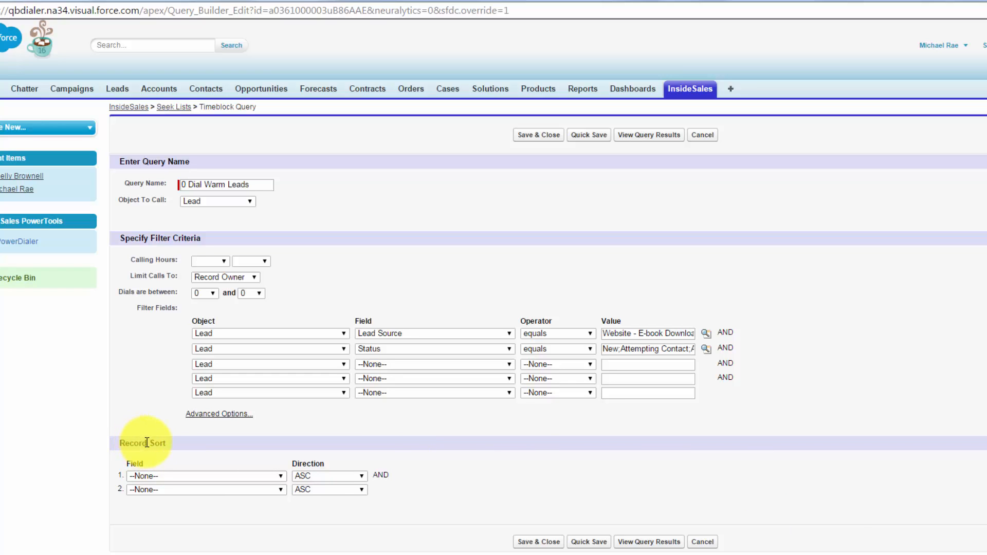
mouse_move(201, 484)
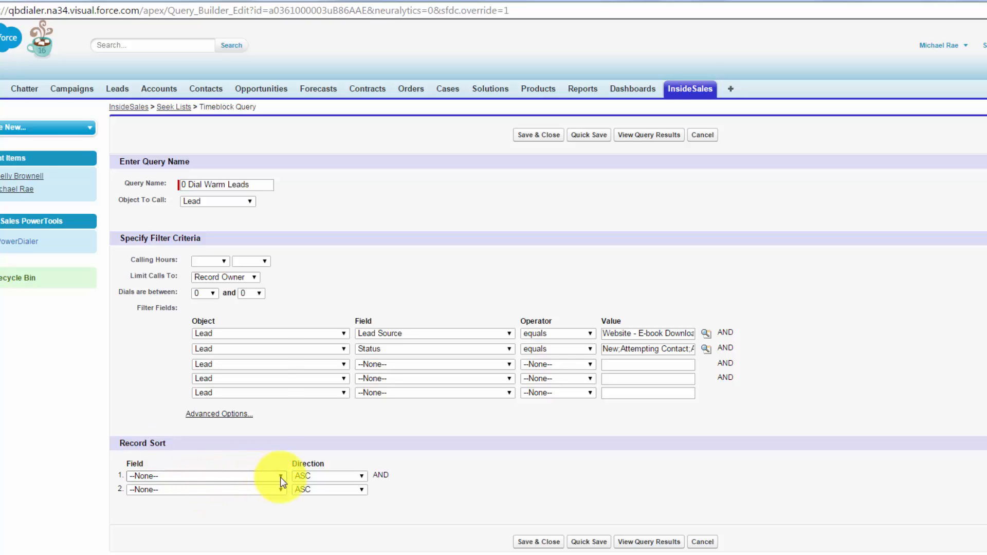
Set Record Sort to Created Date, direction DESC, so newest leads come first.
left_click(277, 476)
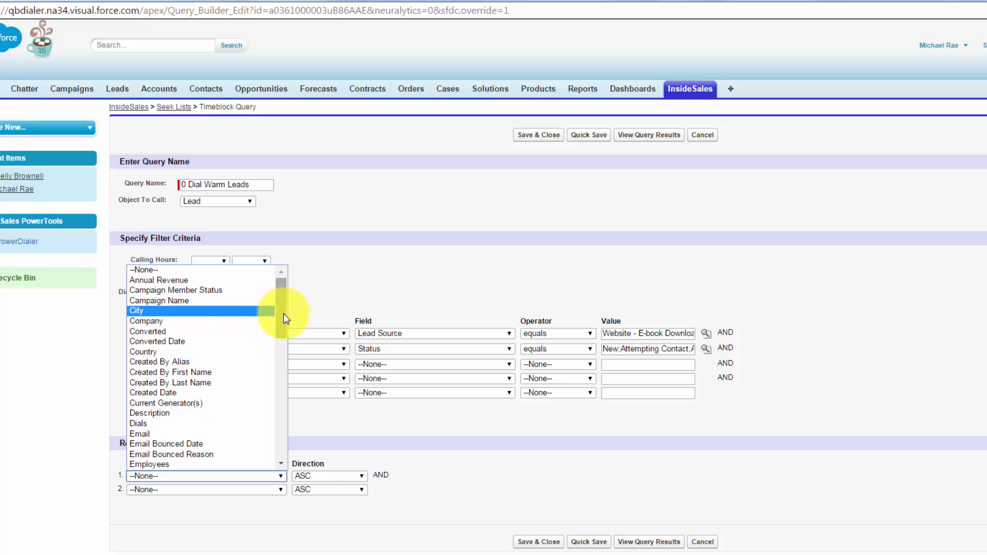
mouse_move(251, 382)
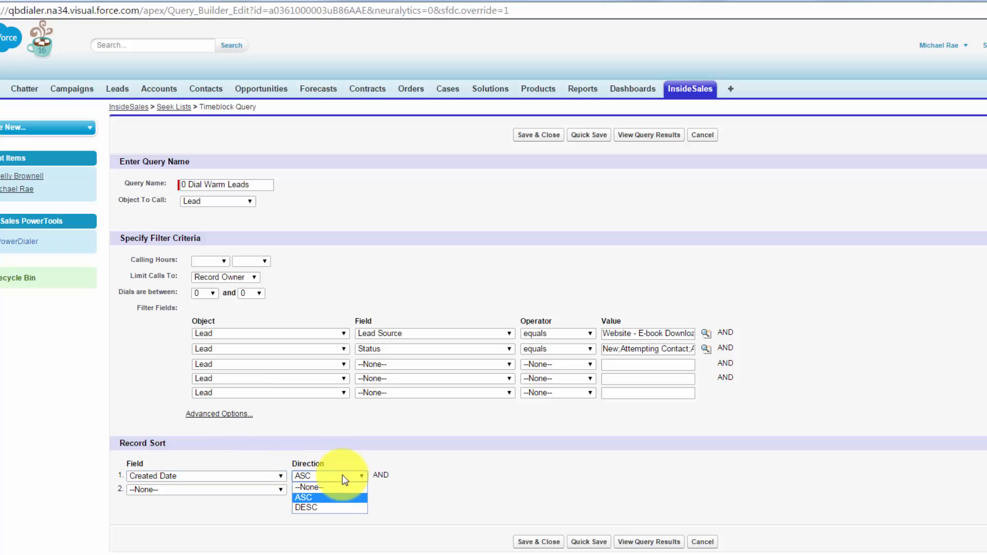
left_click(304, 507)
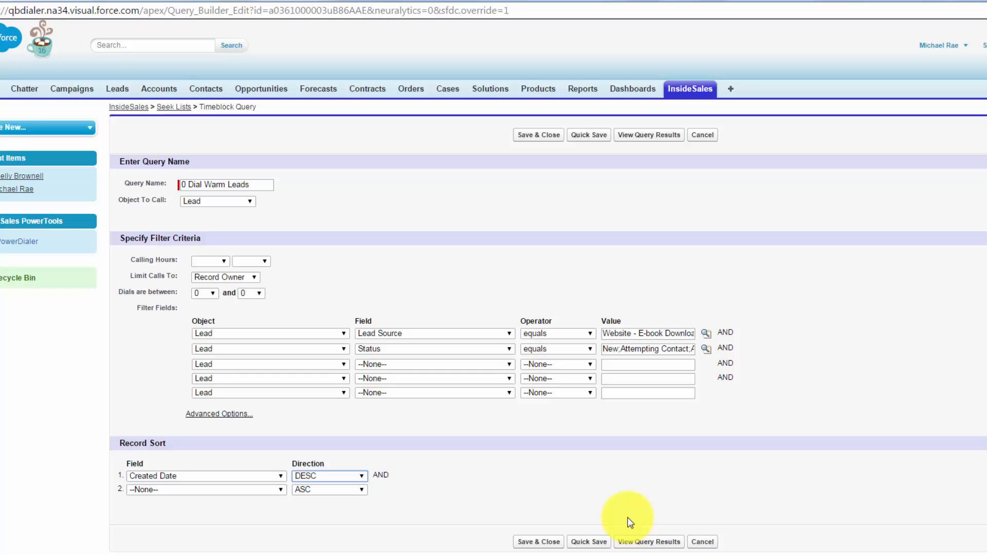
mouse_move(627, 546)
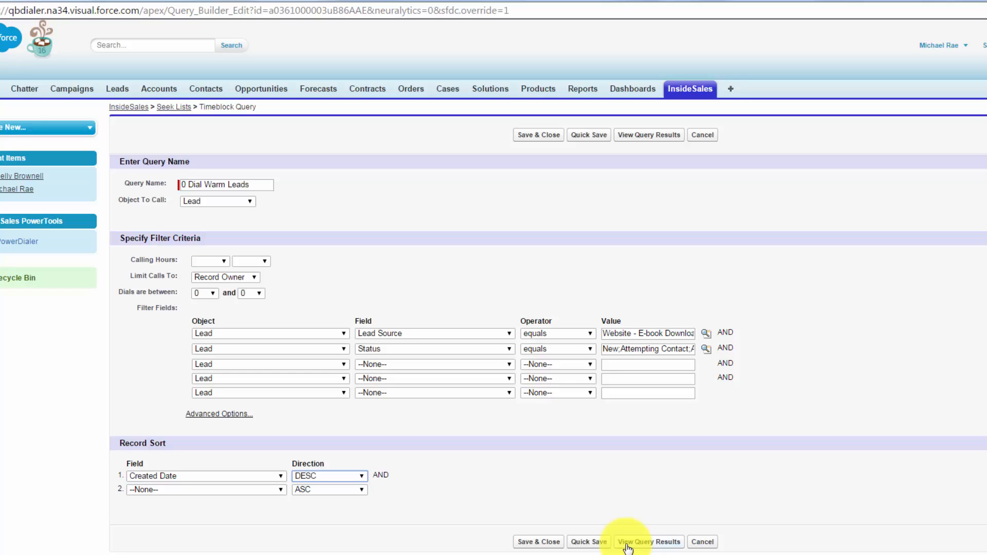
mouse_move(537, 541)
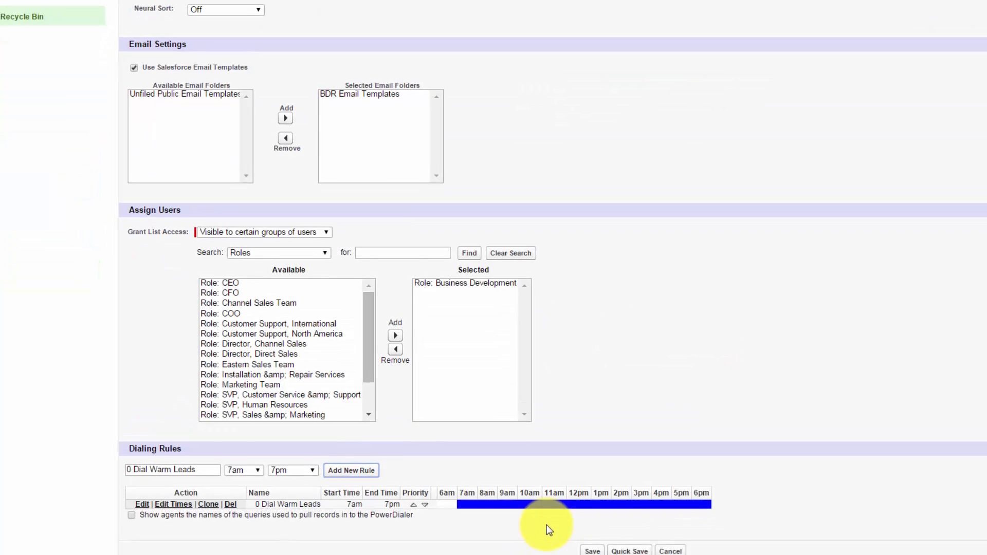
scroll("down", 3)
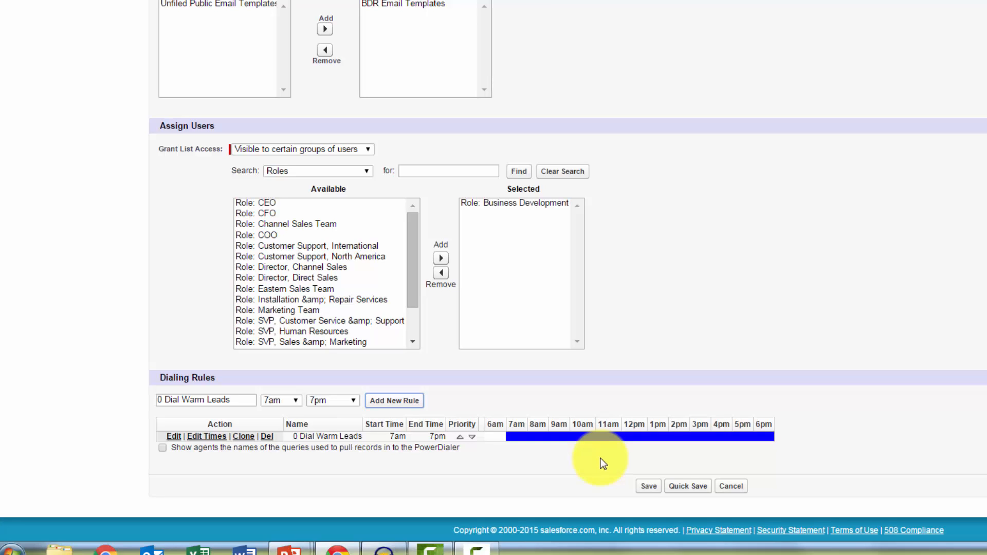
mouse_move(491, 452)
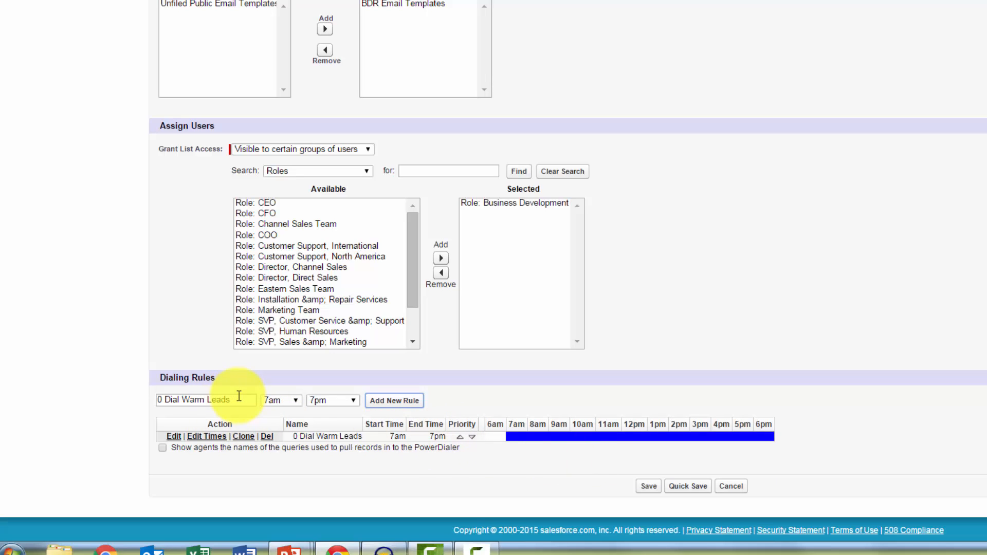
Name the rule Website - Request Quote, limit calls to Record Owner with Dials between 1 and 8.
triple_click(201, 400)
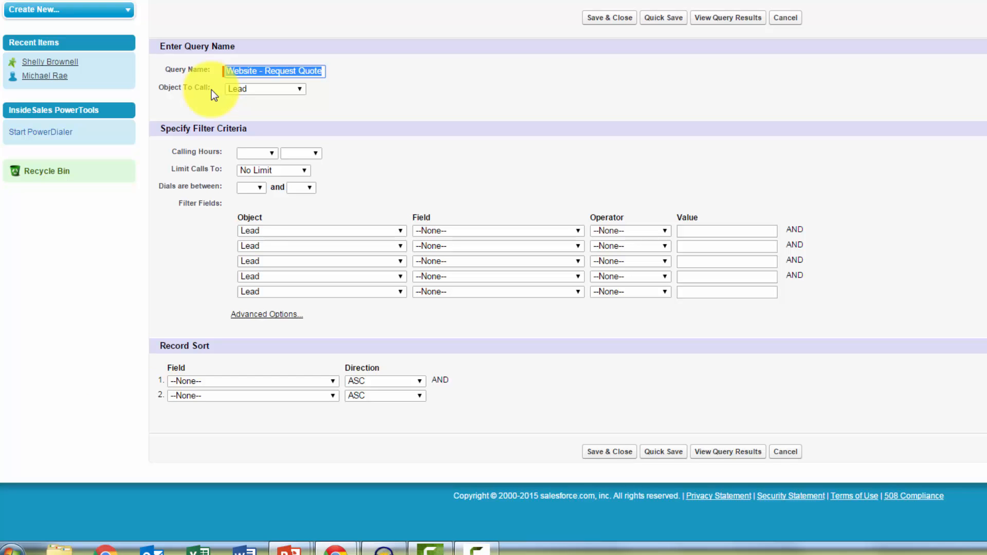
mouse_move(208, 157)
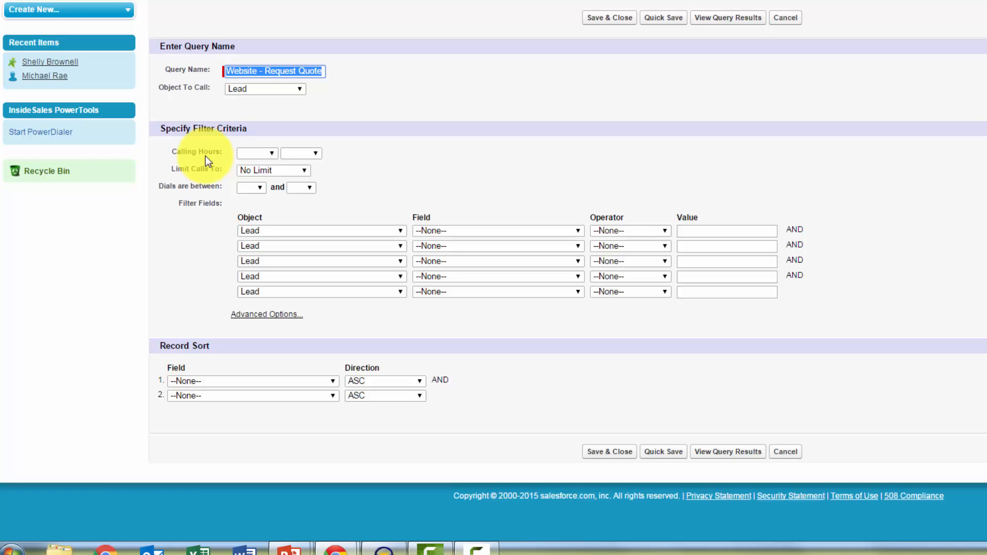
left_click(271, 170)
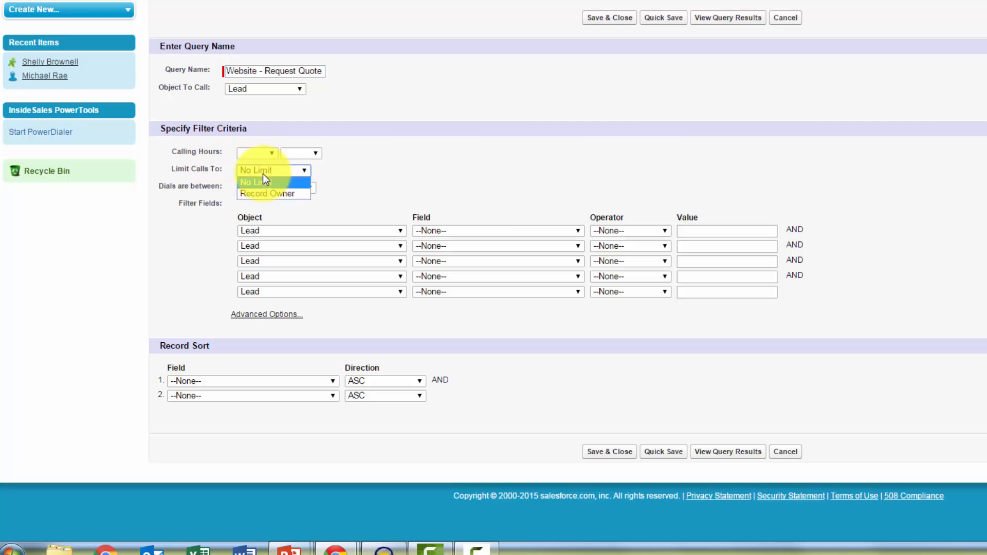
left_click(266, 193)
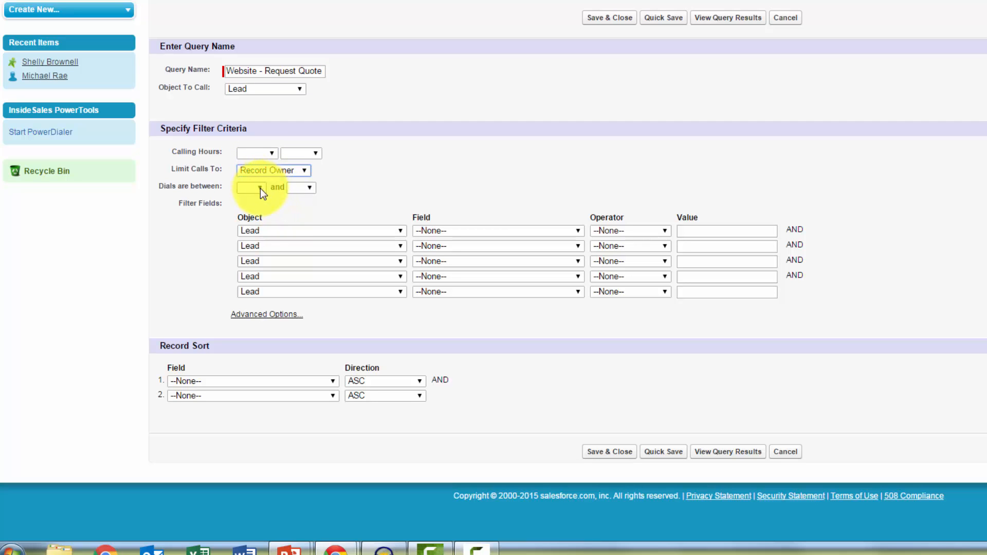
left_click(252, 187)
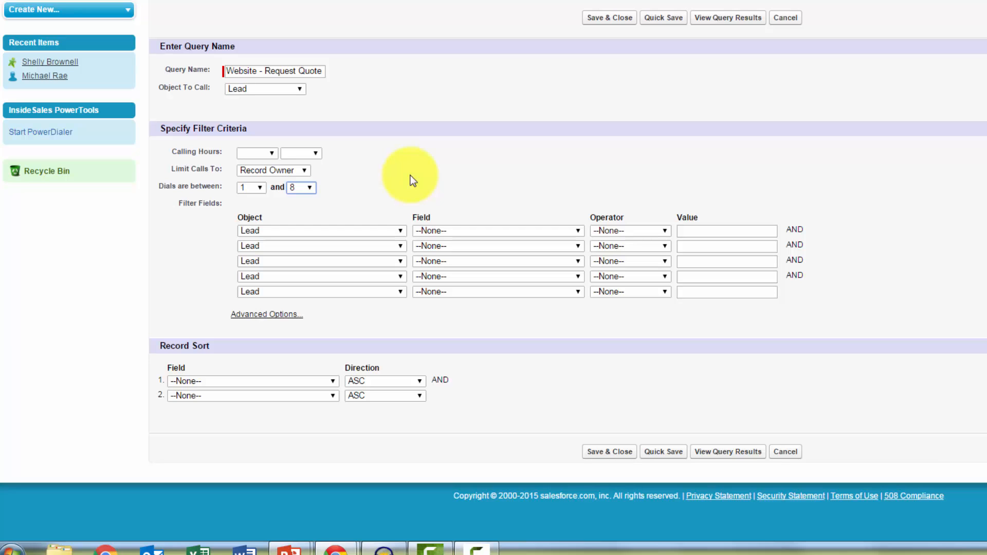
mouse_move(388, 206)
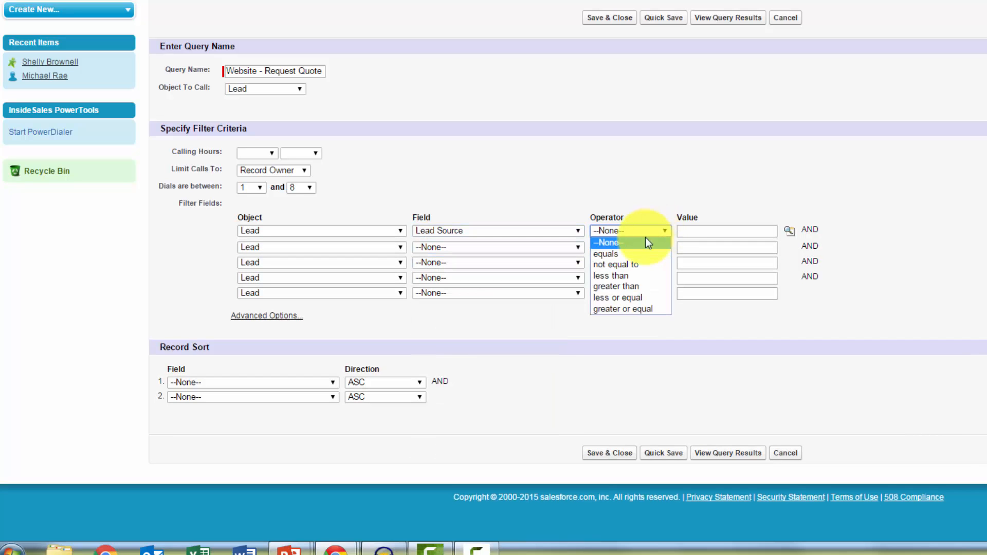
Filter Lead Source equals Website - Request a Quote via the lookup.
left_click(603, 253)
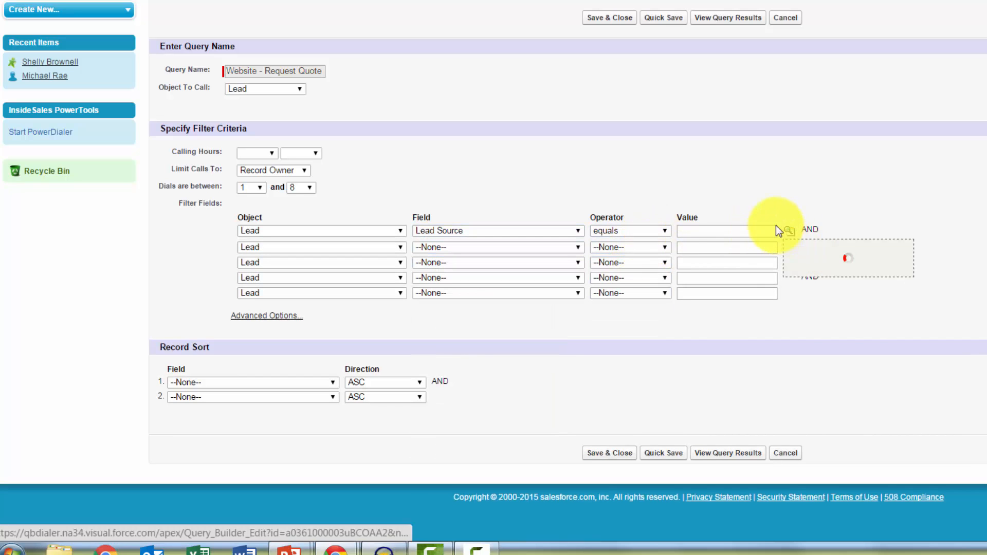
left_click(783, 230)
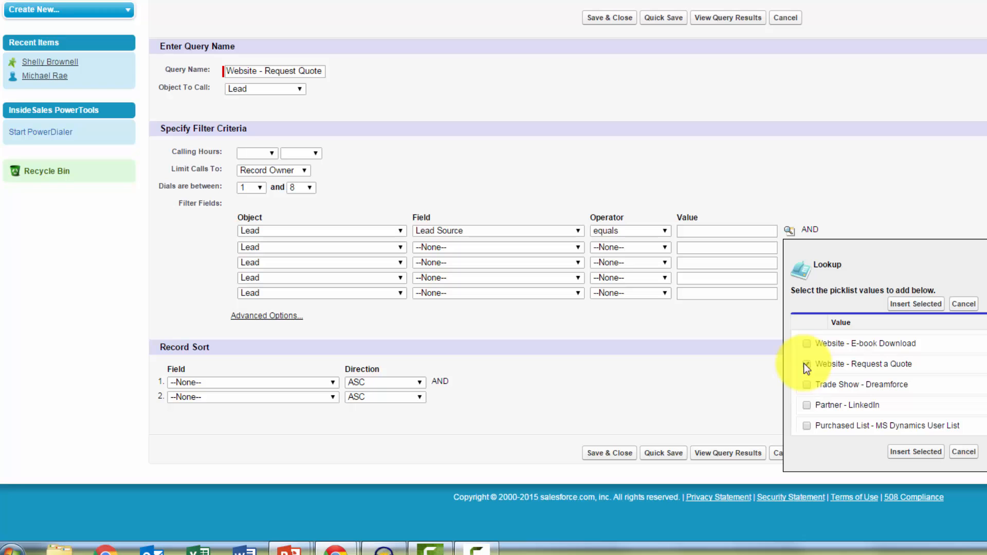
left_click(807, 364)
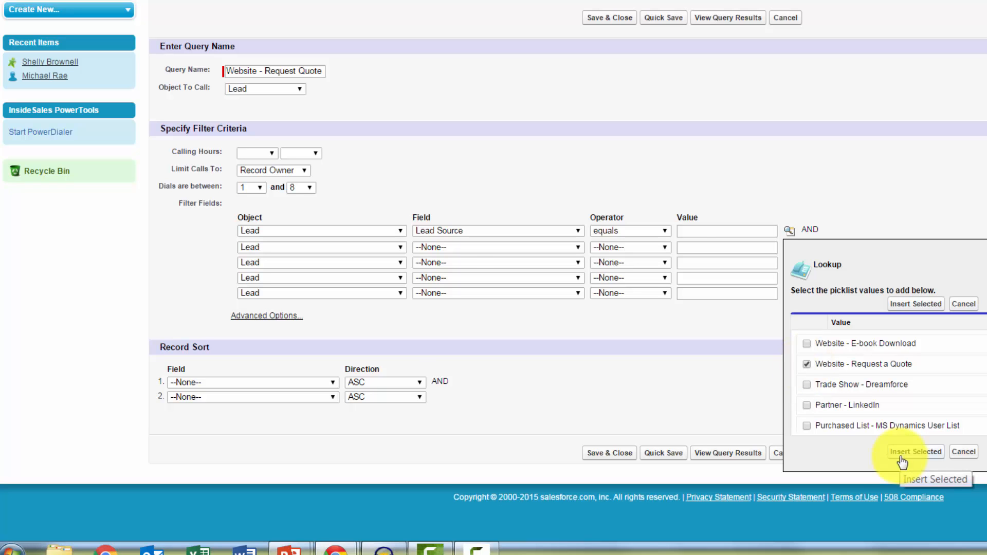
left_click(914, 451)
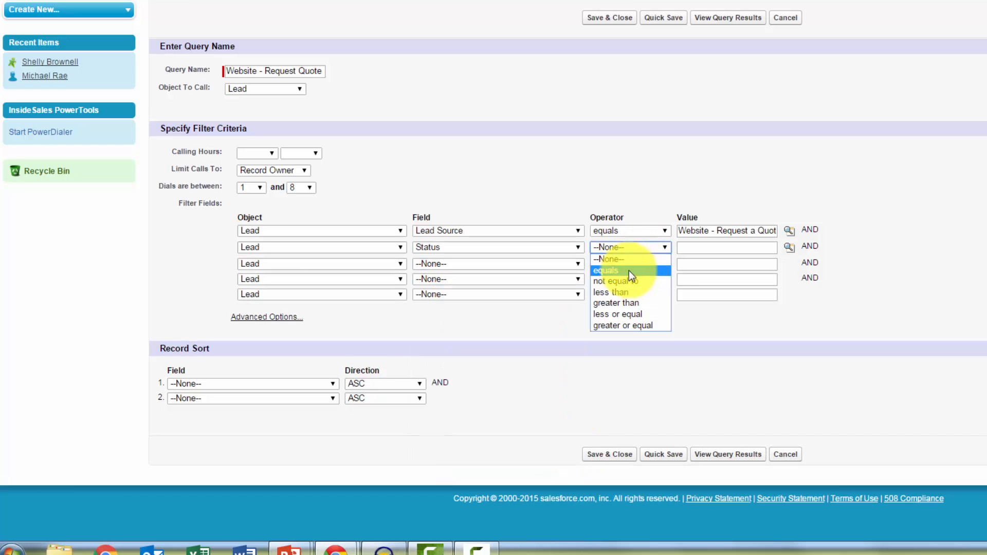
Filter Status equals New, Attempting Contact or Appointment Missed.
left_click(607, 271)
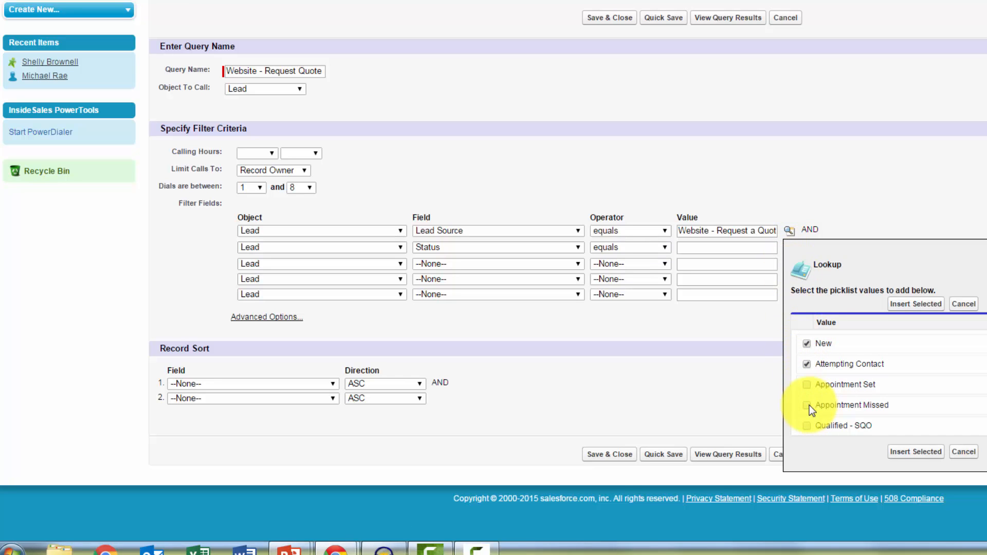
left_click(806, 405)
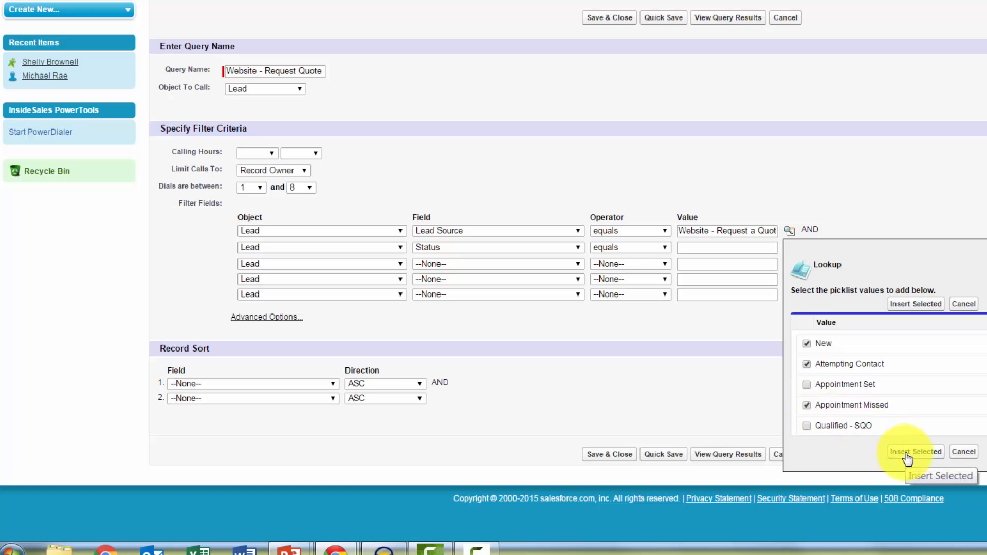
left_click(915, 451)
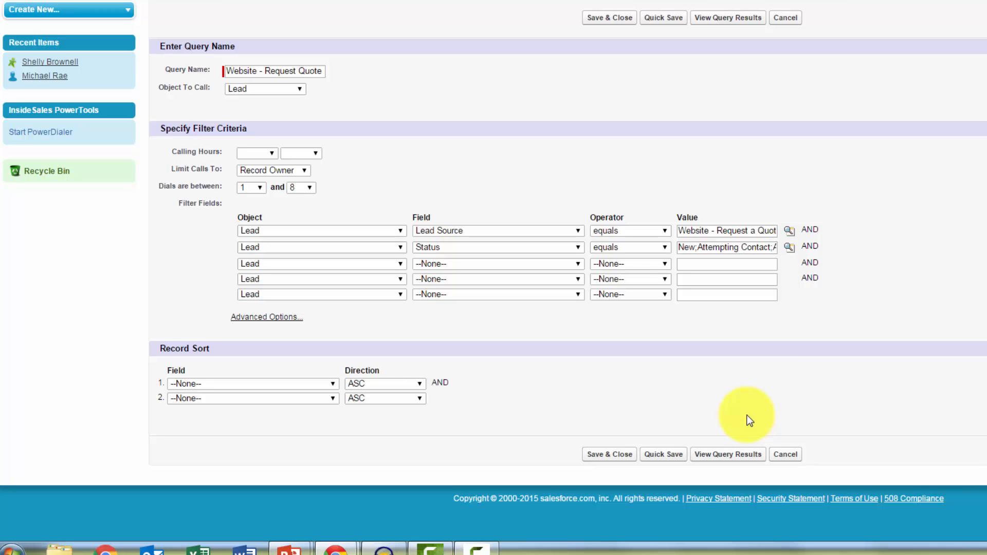
mouse_move(323, 394)
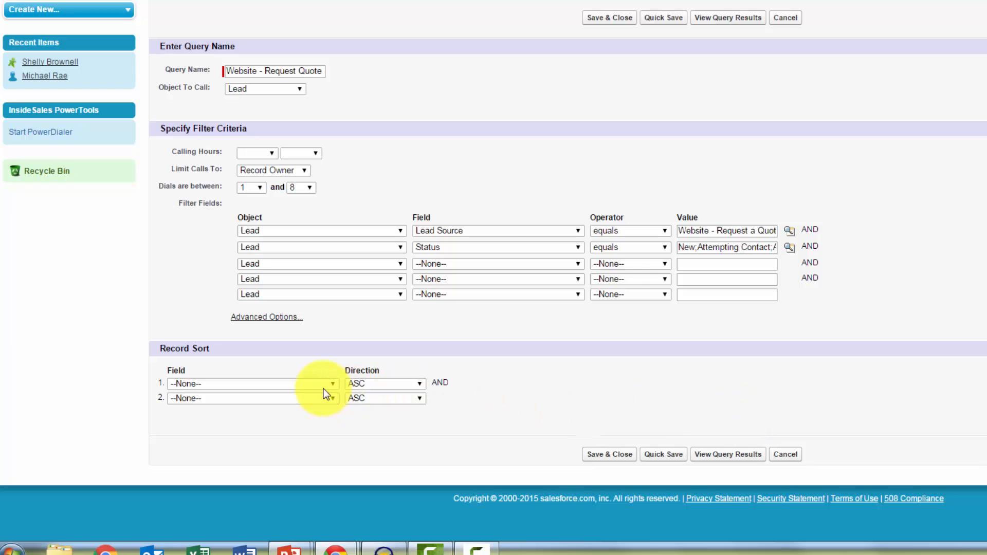
Sort by Dials ASC then Last Call Time DESC and save the query to the dialing rules.
left_click(332, 383)
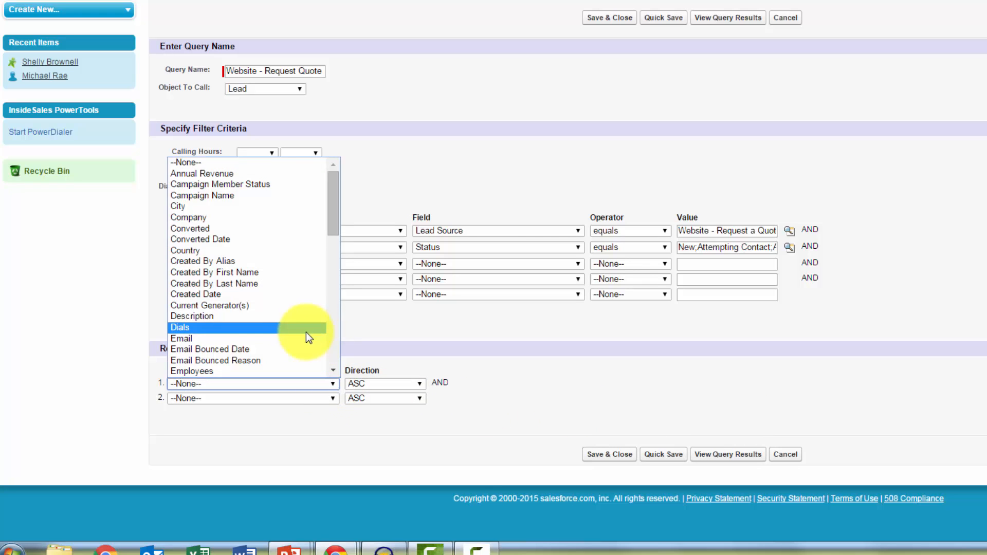
left_click(180, 327)
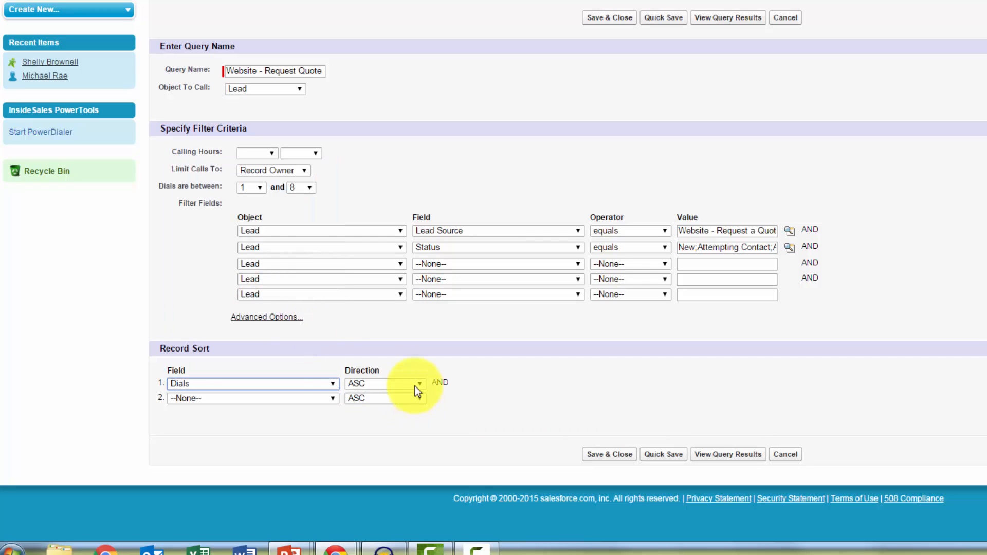
mouse_move(421, 384)
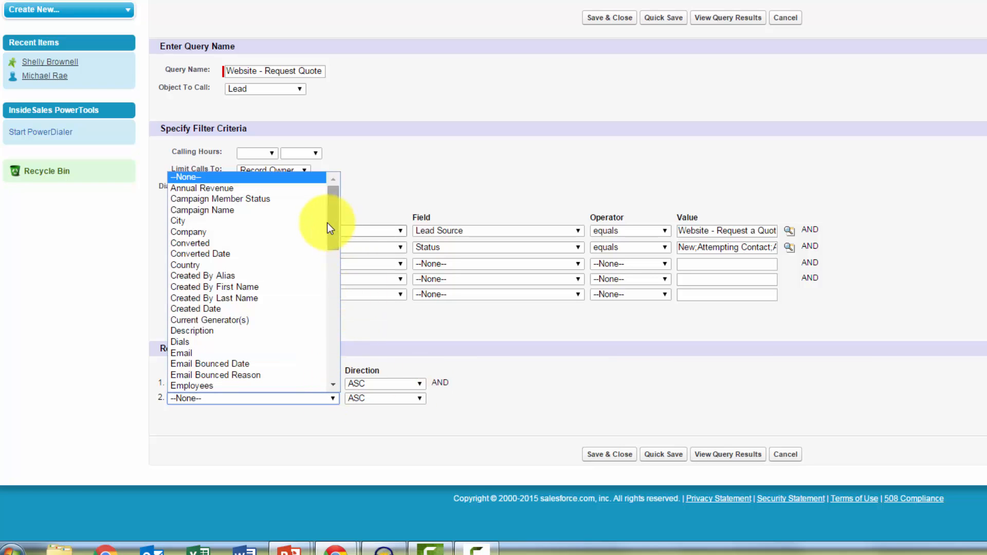
scroll("down", 3)
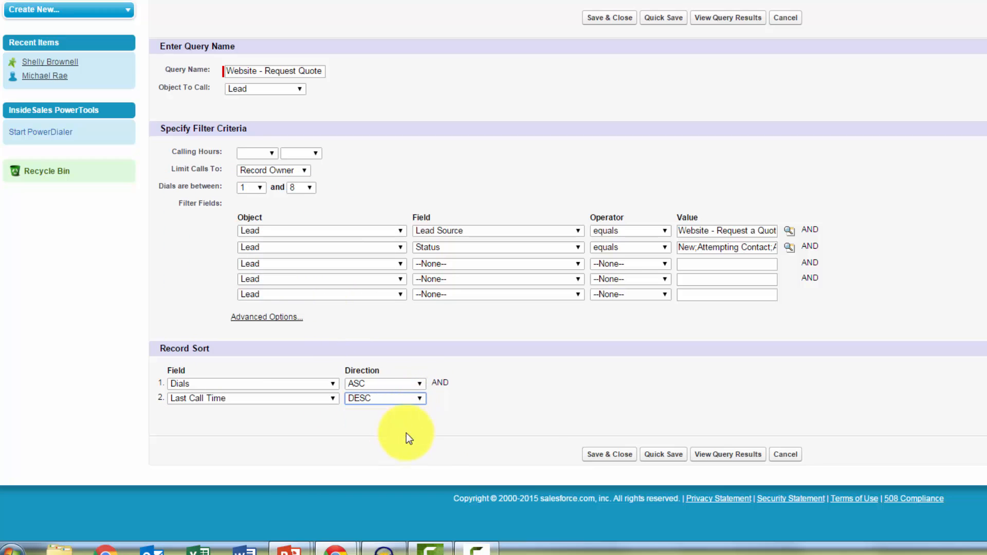
mouse_move(545, 418)
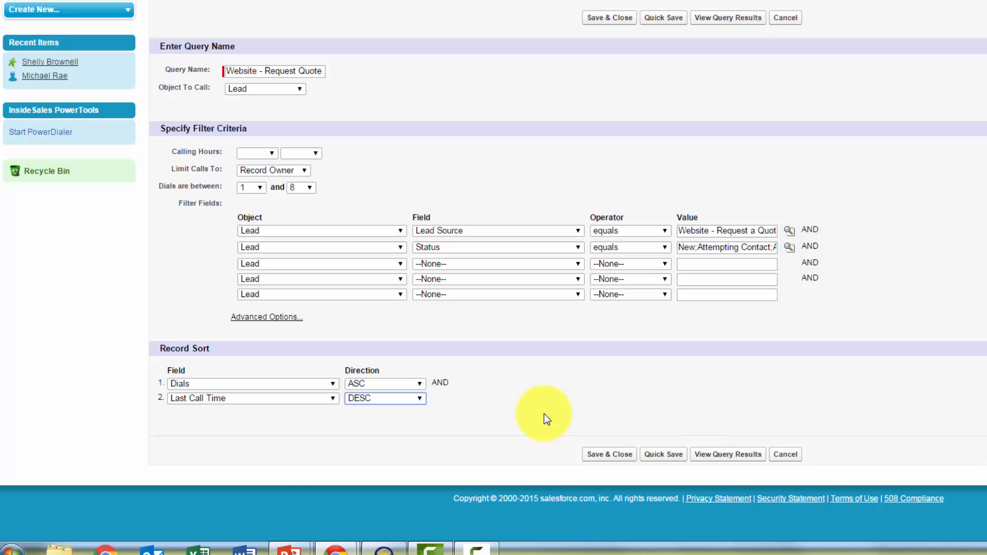
mouse_move(609, 453)
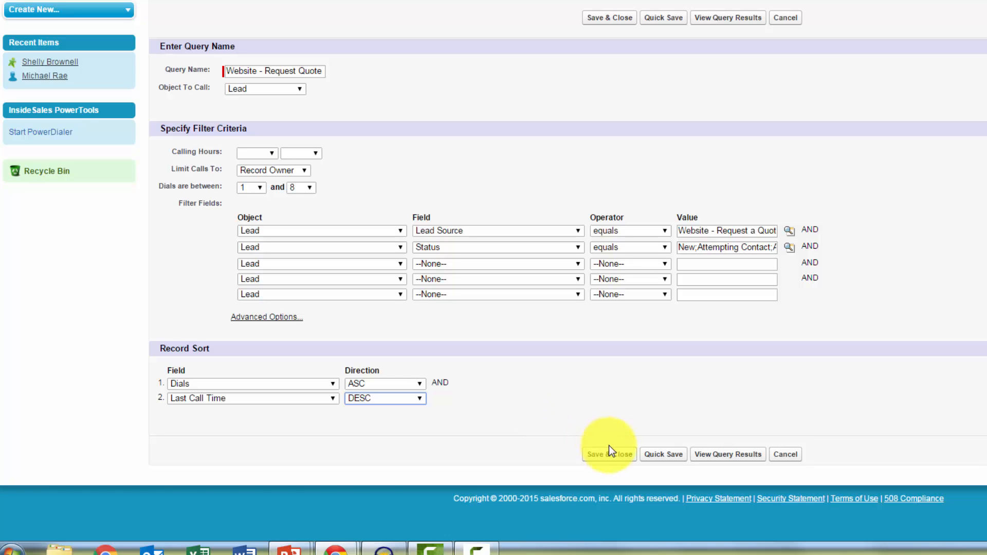
left_click(608, 453)
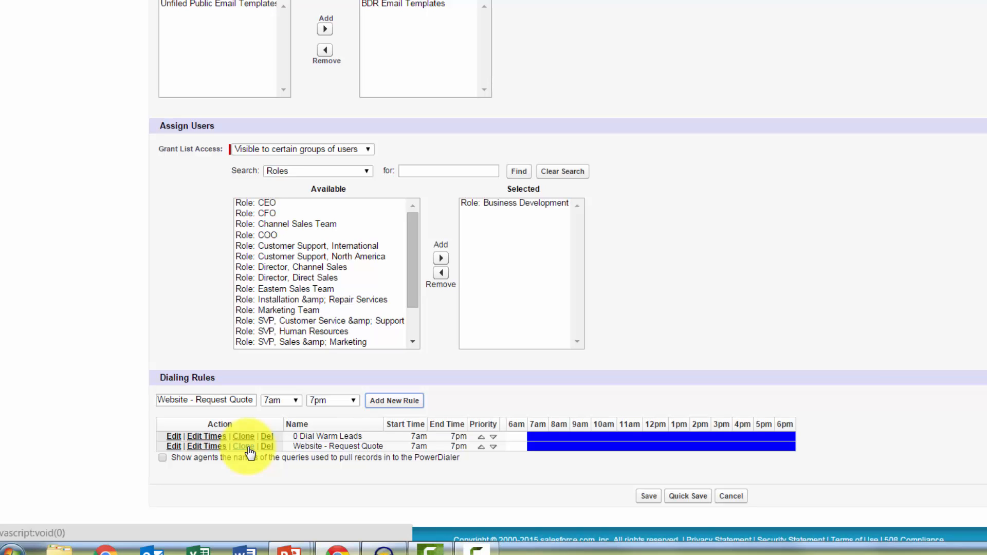
Clone the Website - Request Quote rule and open the copy's query for editing.
left_click(243, 446)
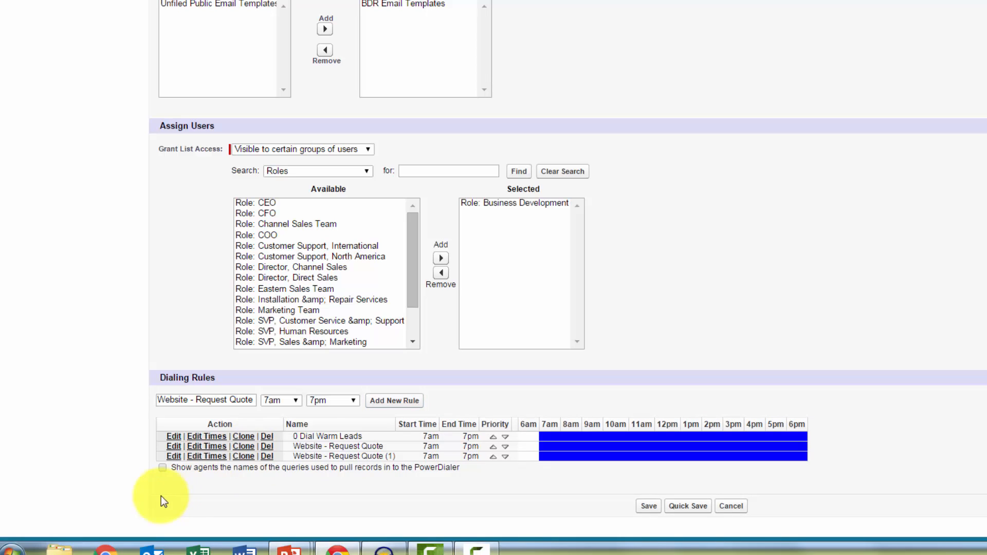
mouse_move(165, 484)
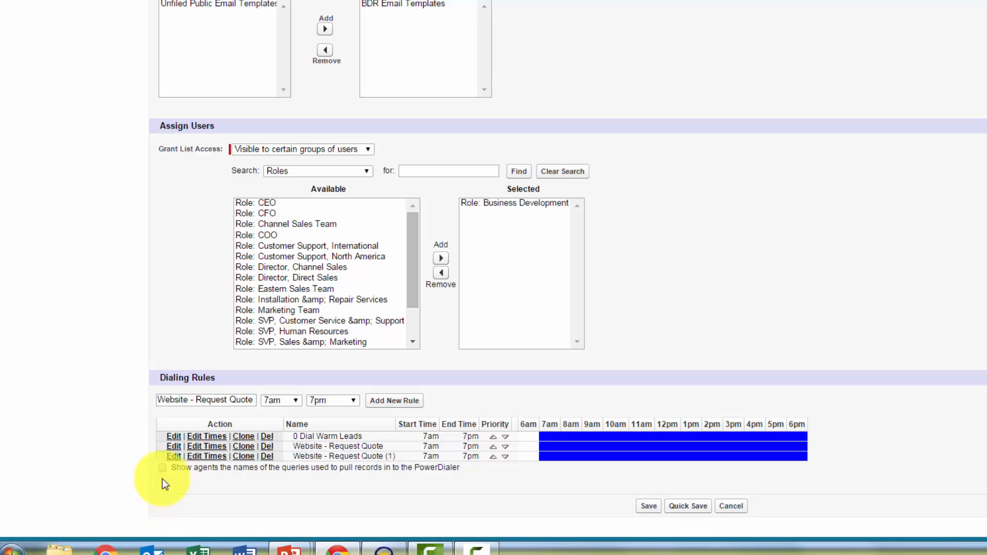
mouse_move(176, 463)
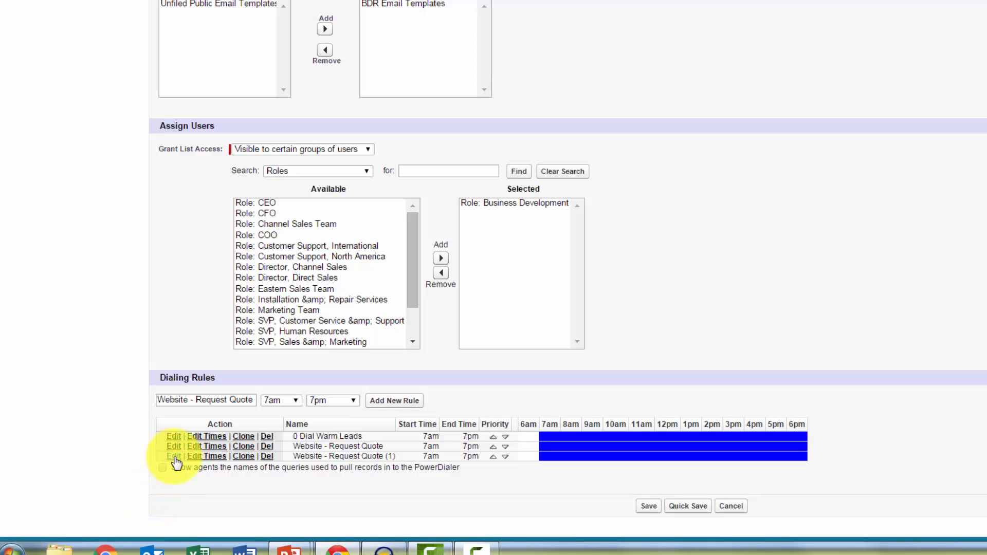
left_click(173, 445)
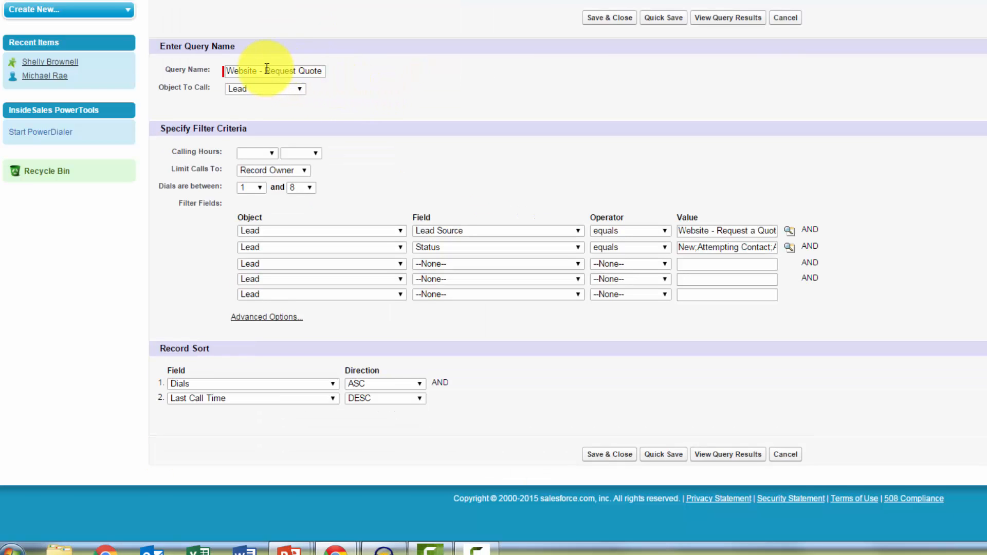
Rename the copy Website - E-book Download, set Lead Source to Website - E-book Download, and save.
type("Website - E-book Download")
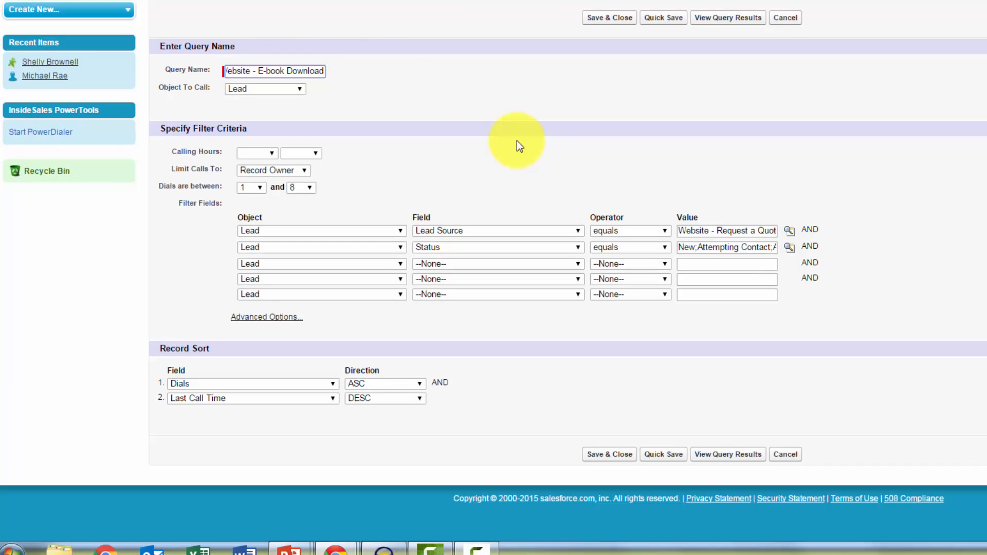
mouse_move(510, 172)
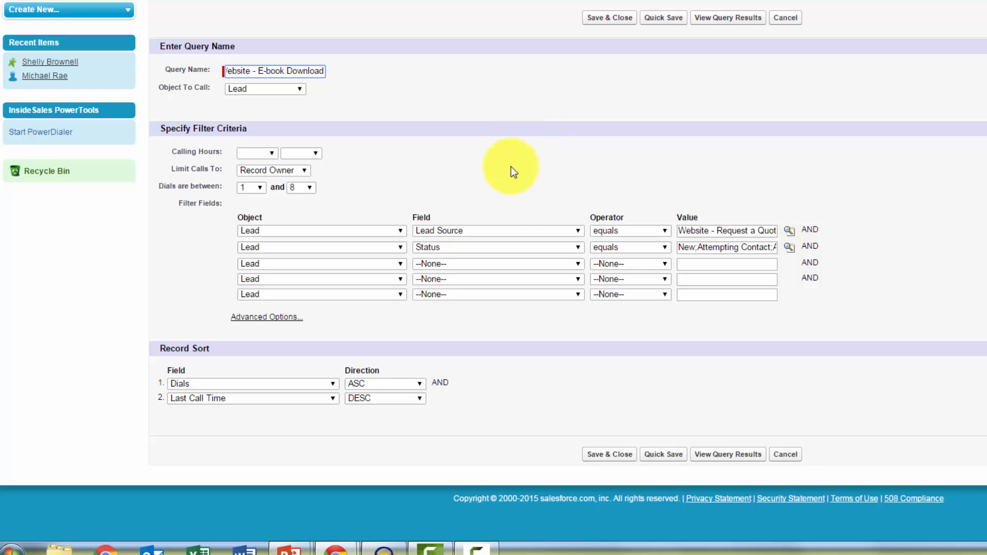
mouse_move(790, 235)
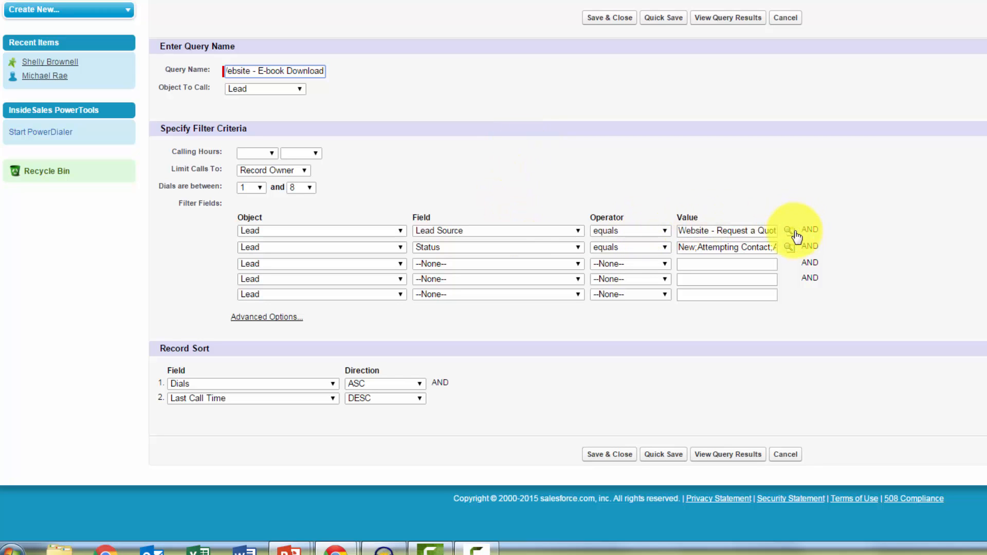
left_click(785, 231)
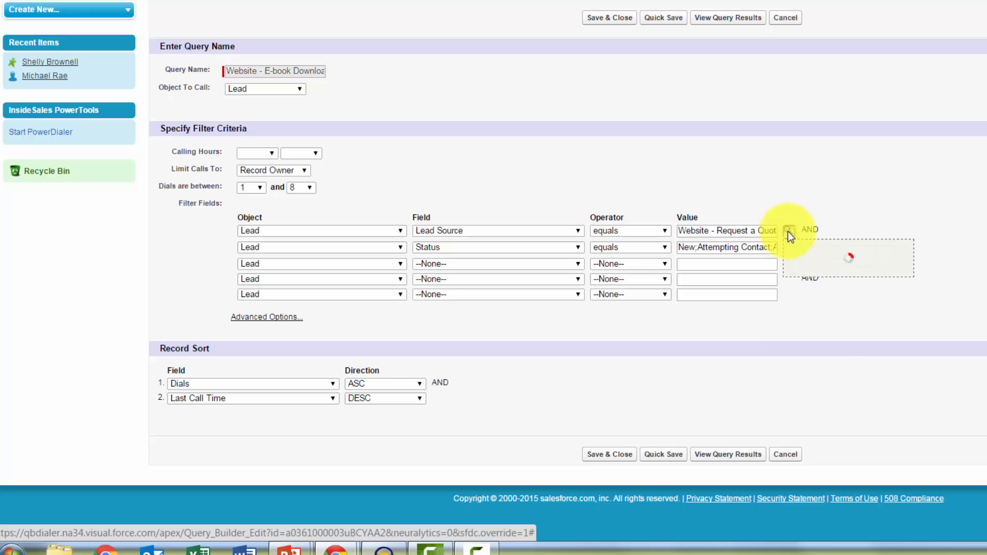
left_click(789, 230)
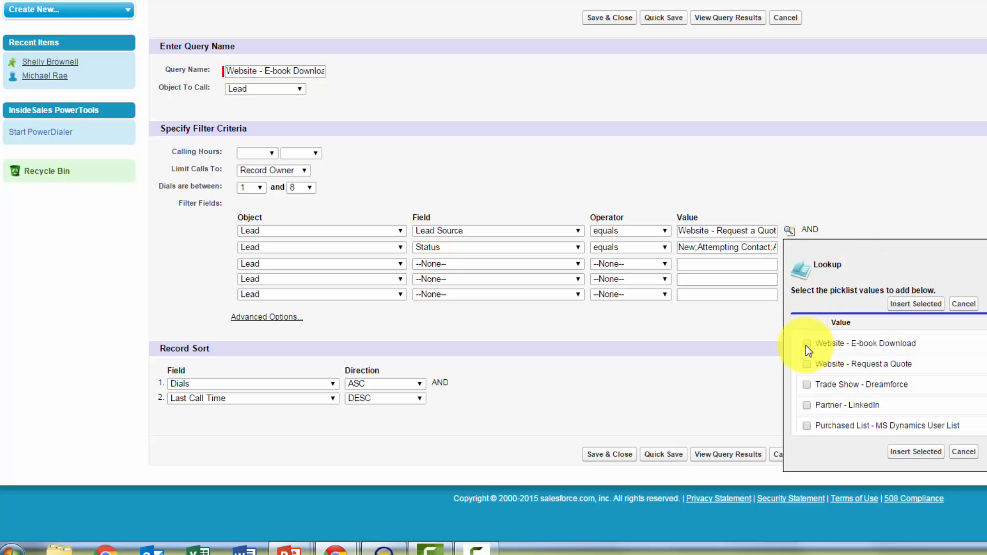
left_click(806, 344)
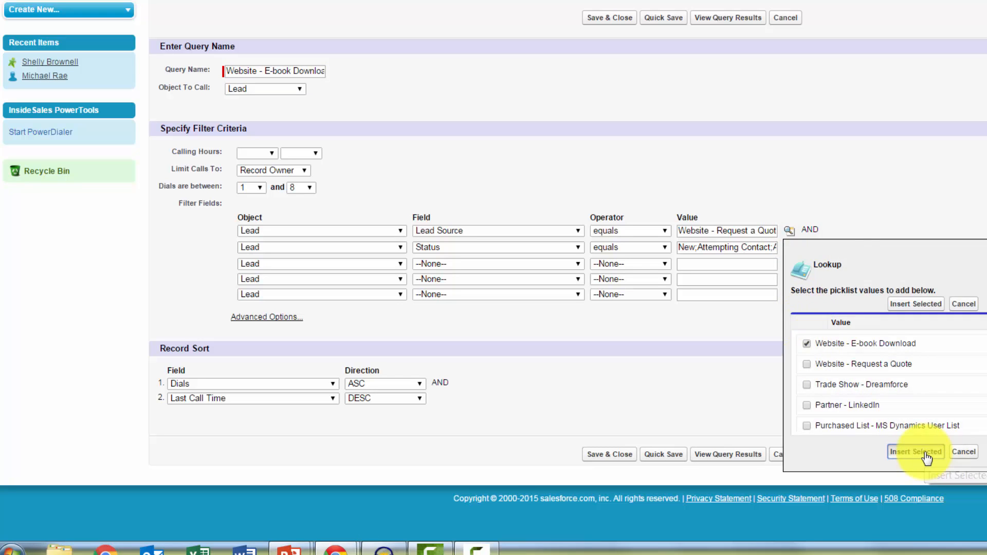
left_click(914, 451)
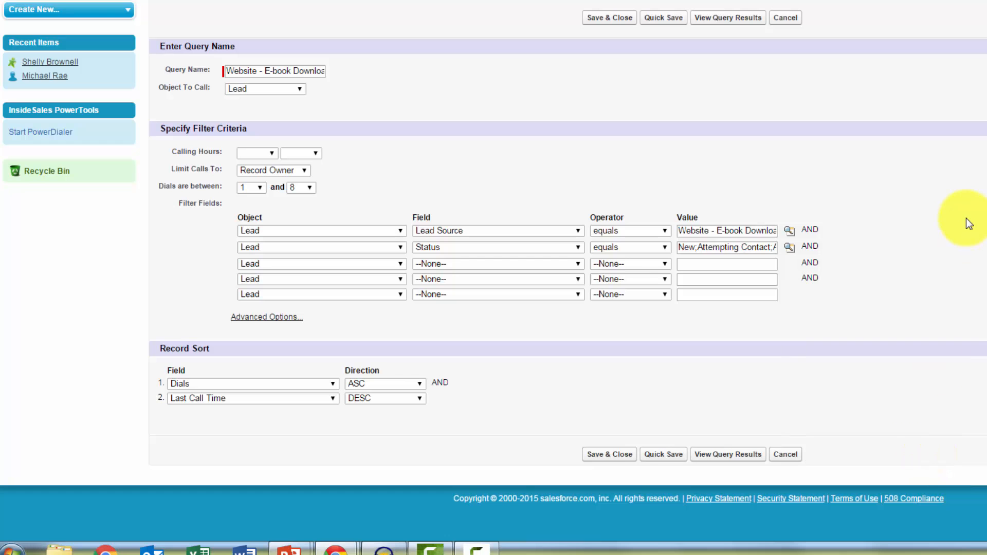
mouse_move(608, 453)
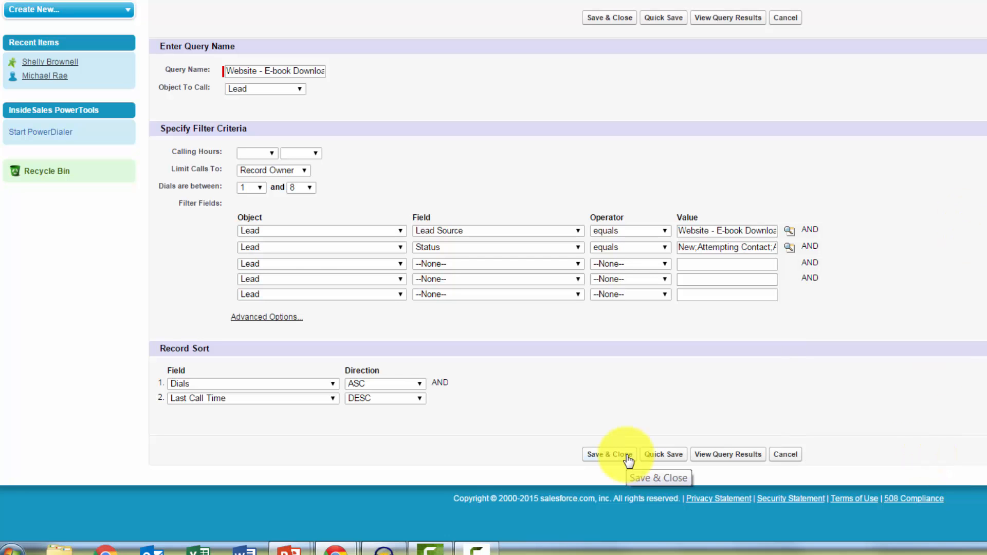
left_click(608, 454)
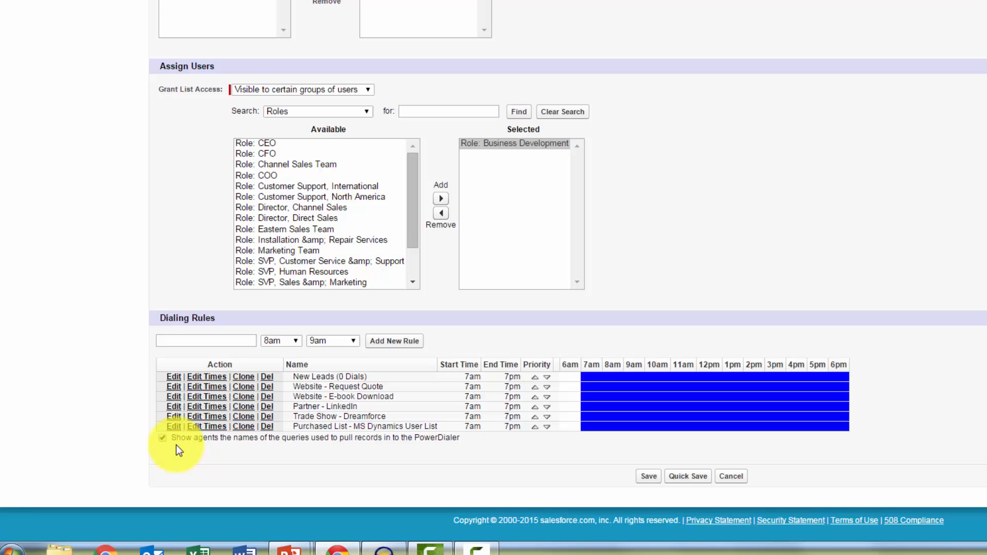
mouse_move(359, 464)
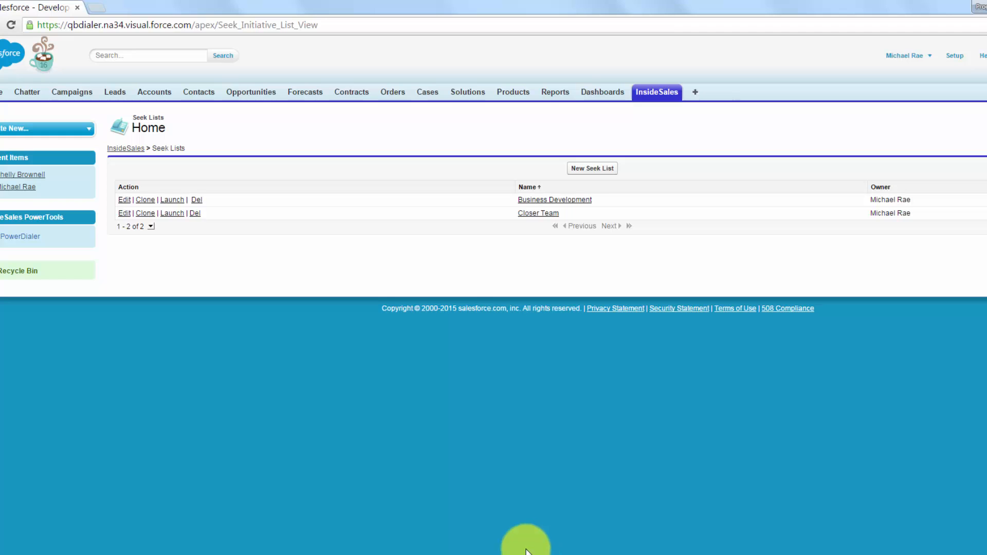
mouse_move(171, 206)
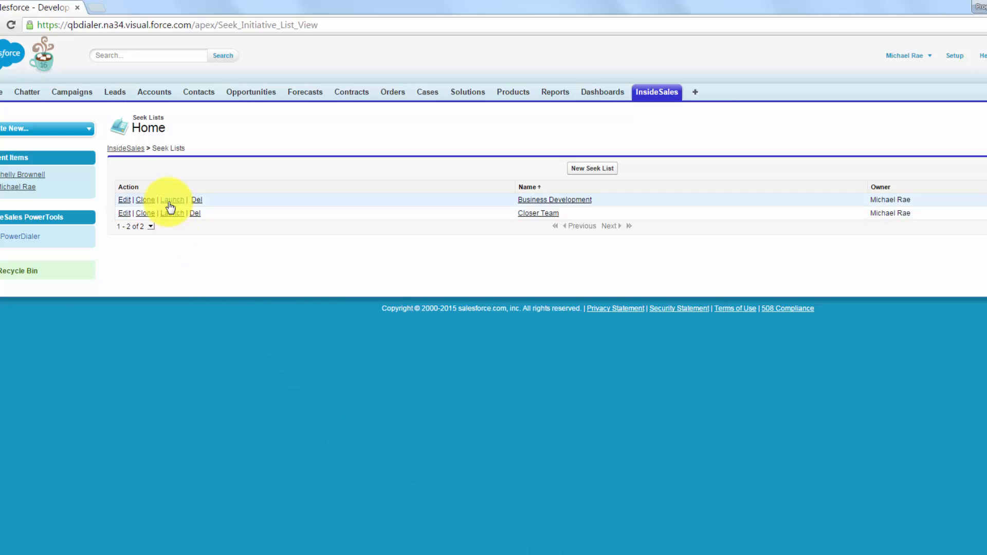